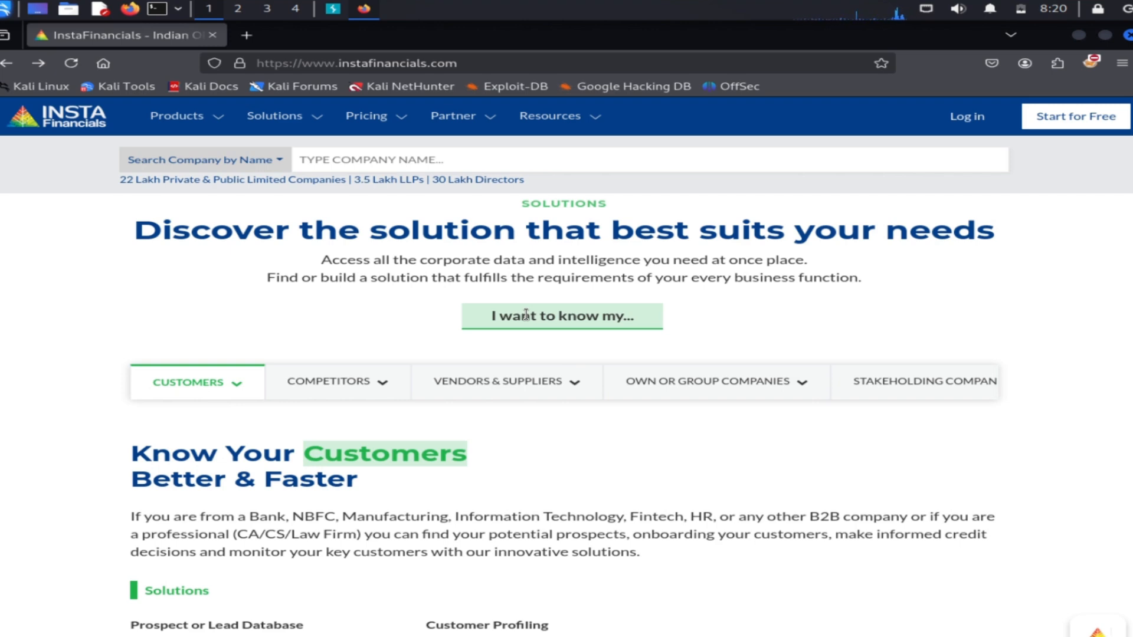
mouse_move(931, 200)
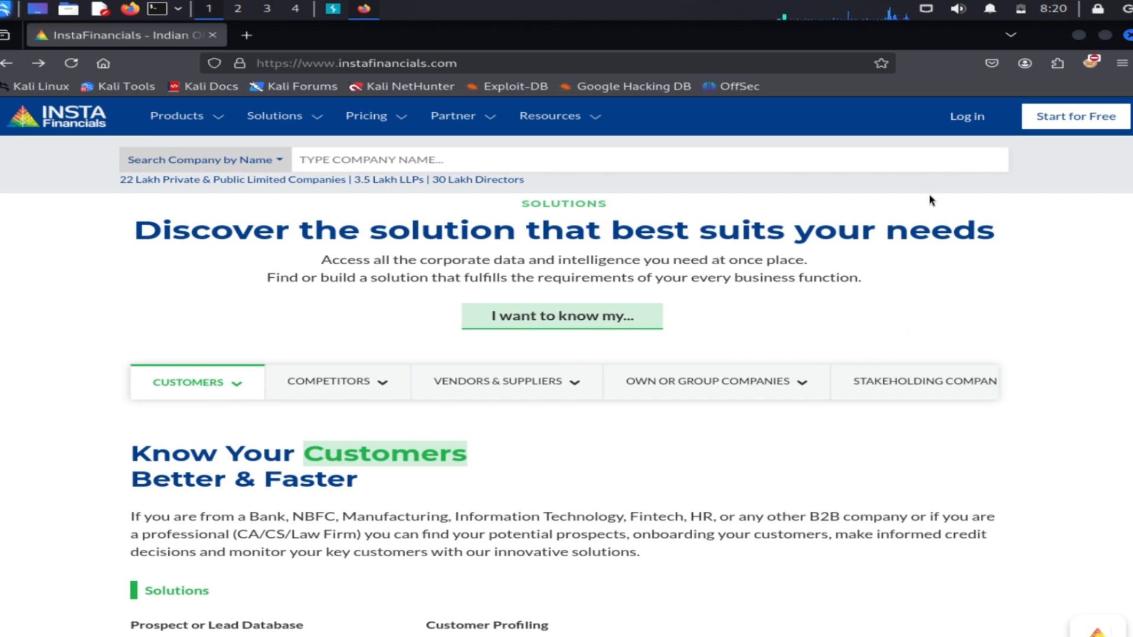
mouse_move(1003, 112)
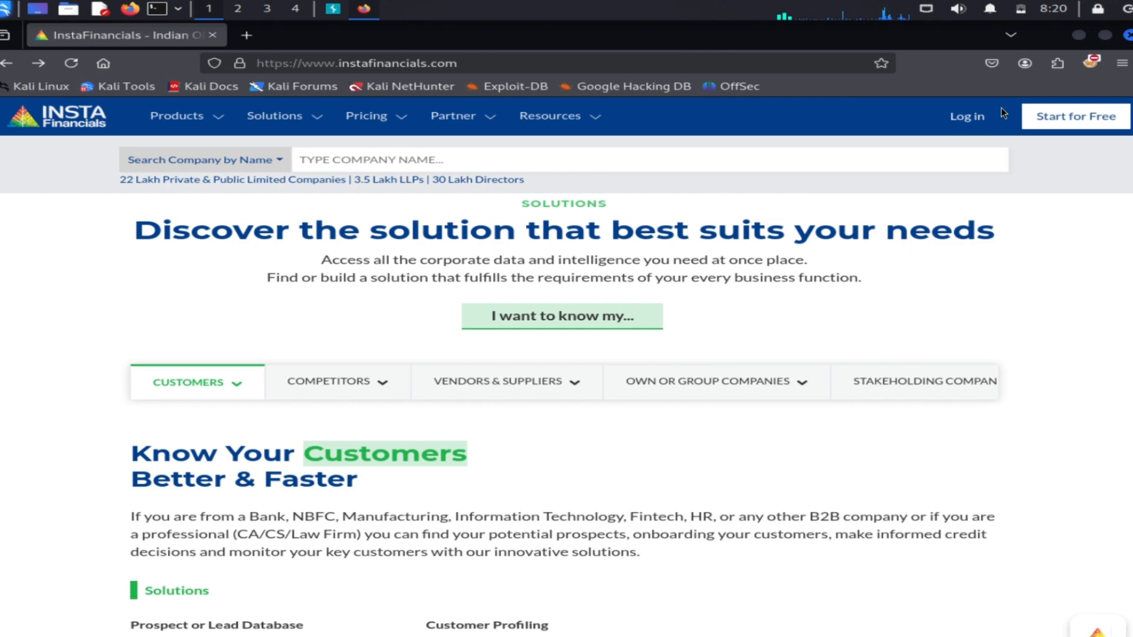
mouse_move(967, 116)
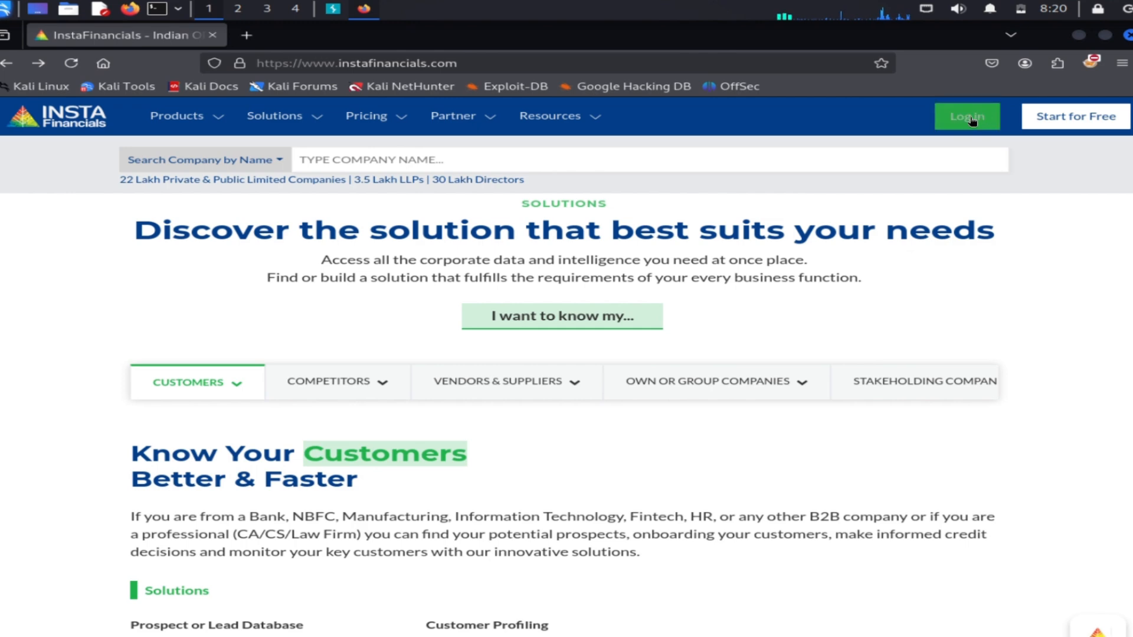
mouse_move(1061, 128)
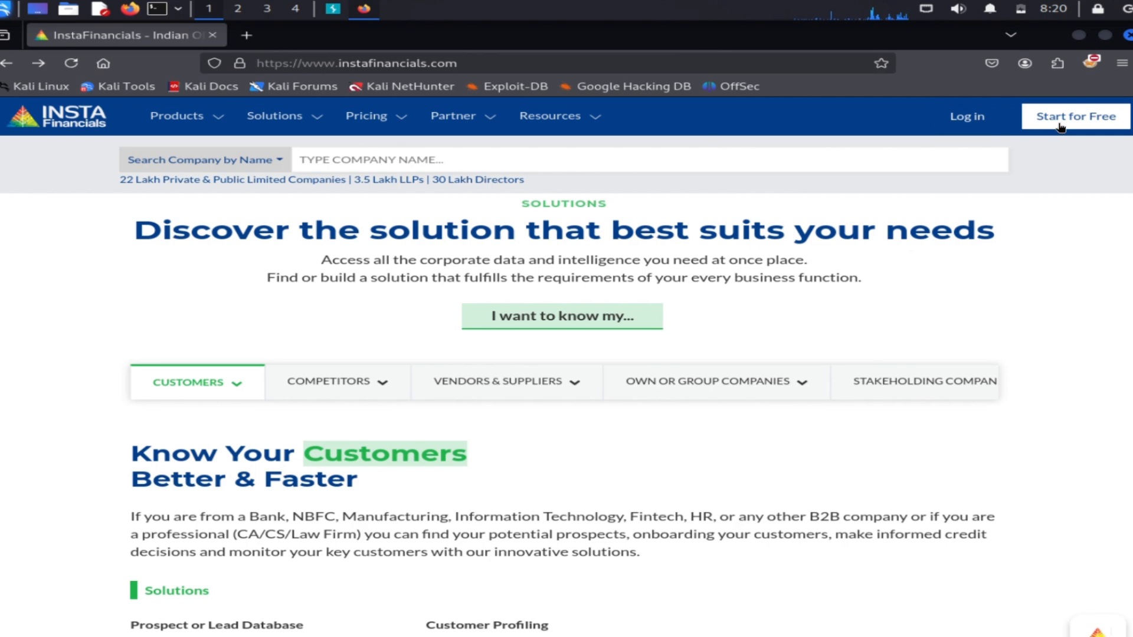
Step: Start the free signup and enter the full name and the 7erra.in email address
click(1074, 115)
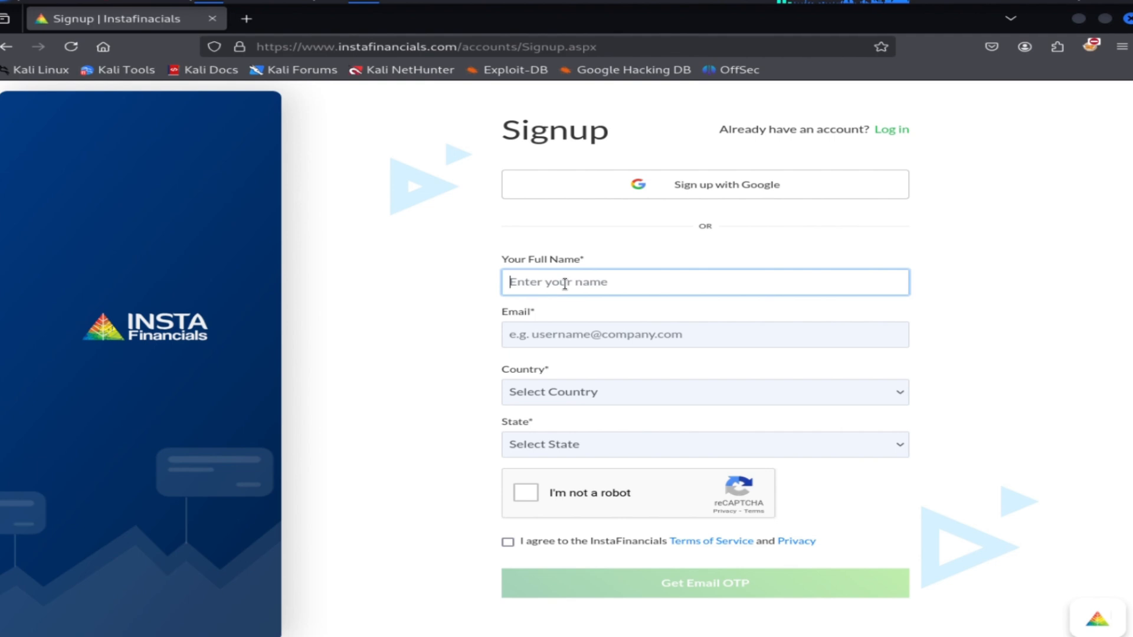
text(7erra)
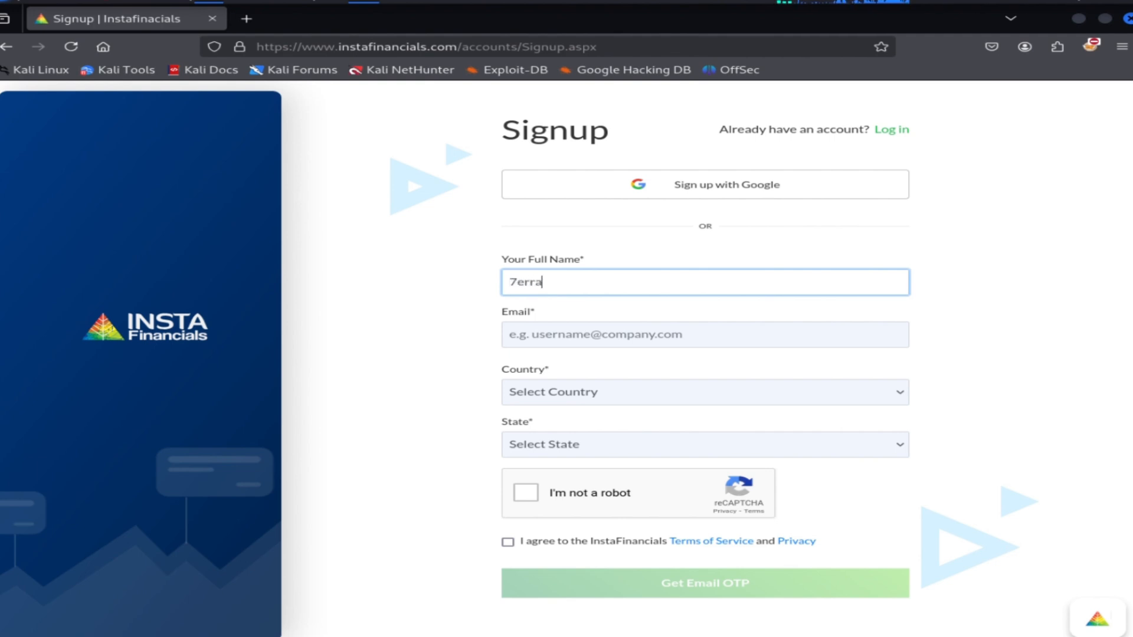
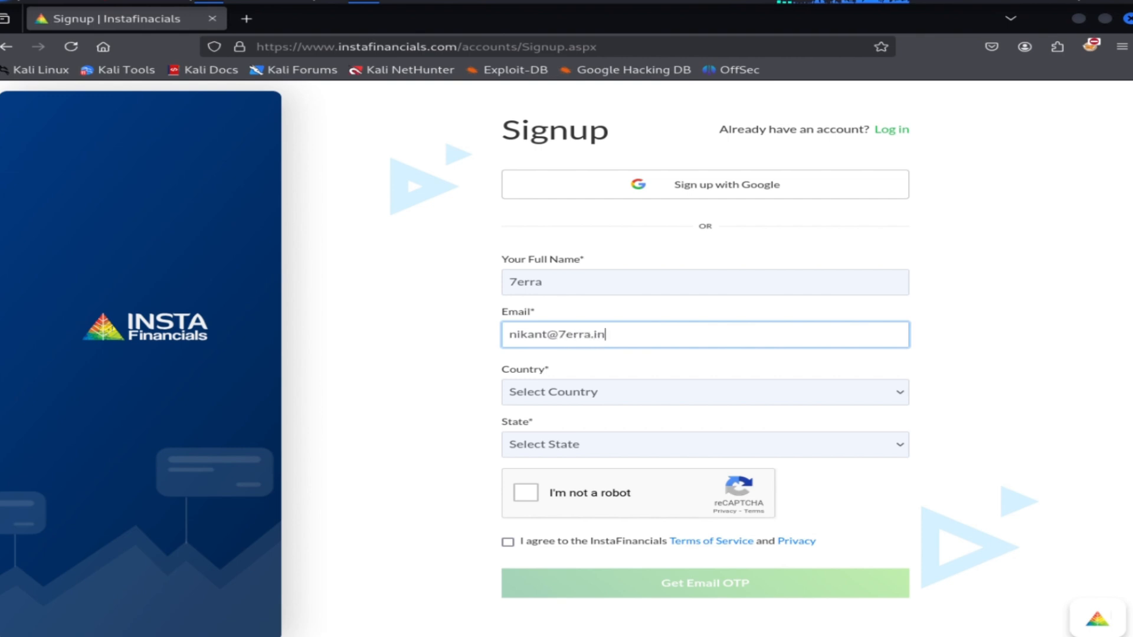
Step: Choose India as the country and Maharashtra as the state
click(703, 392)
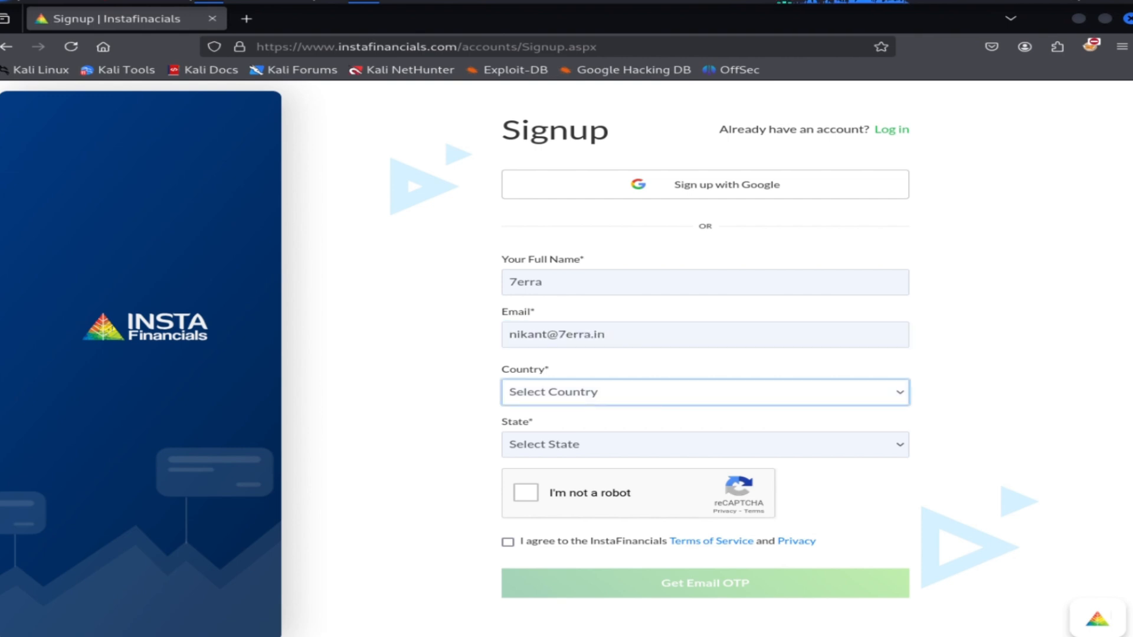
click(703, 392)
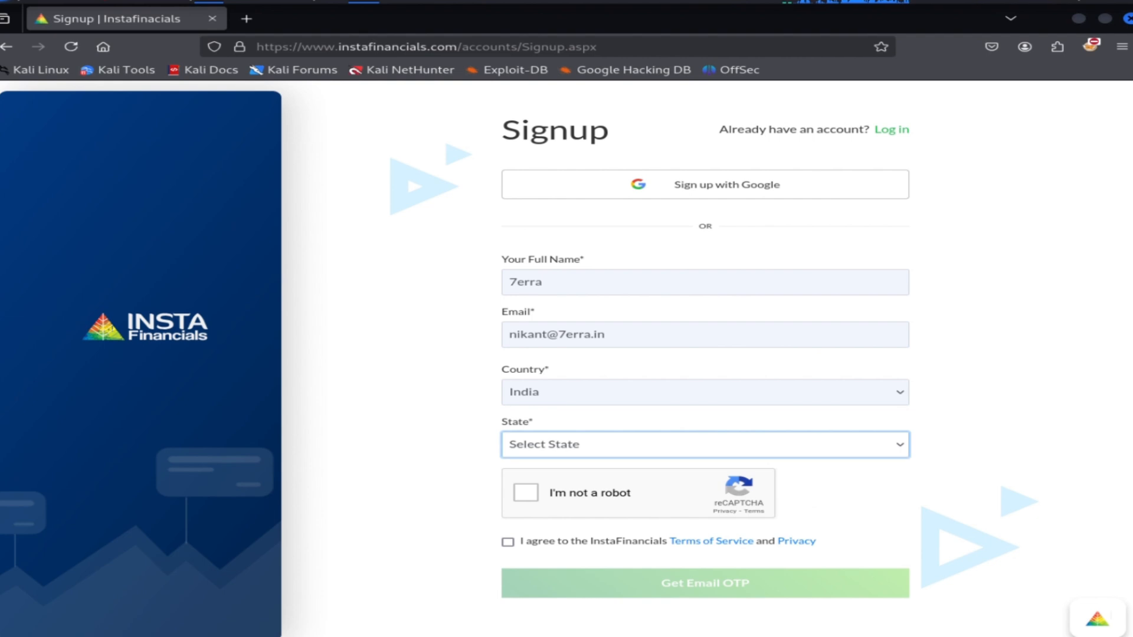
click(705, 445)
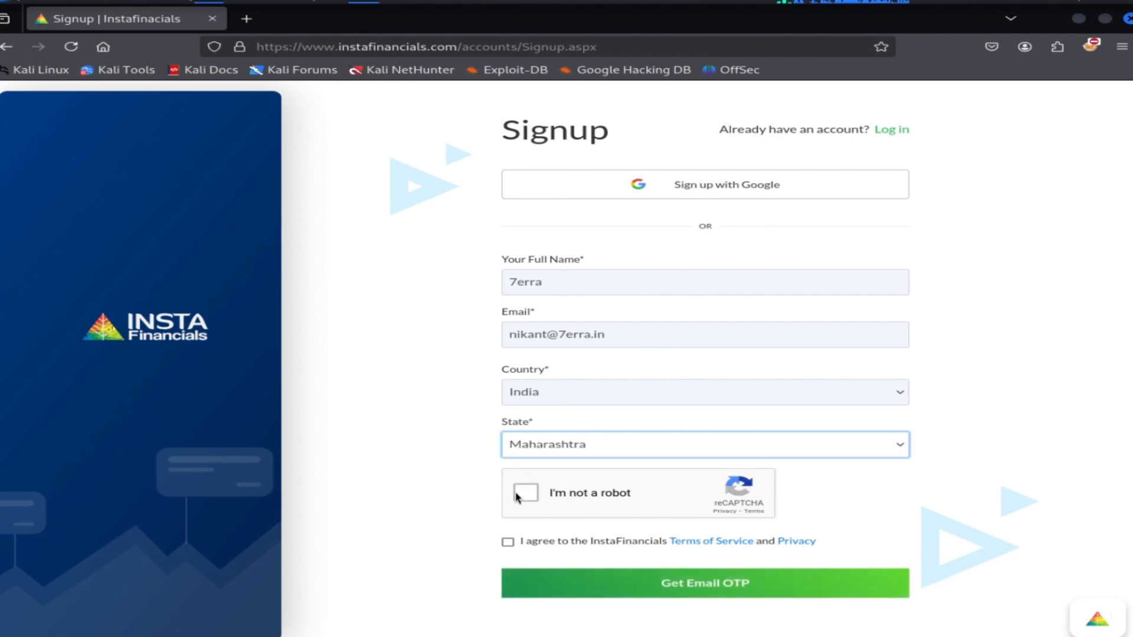
Step: Pass the reCAPTCHA by selecting the bicycle and traffic-light squares, then accept the terms
click(525, 494)
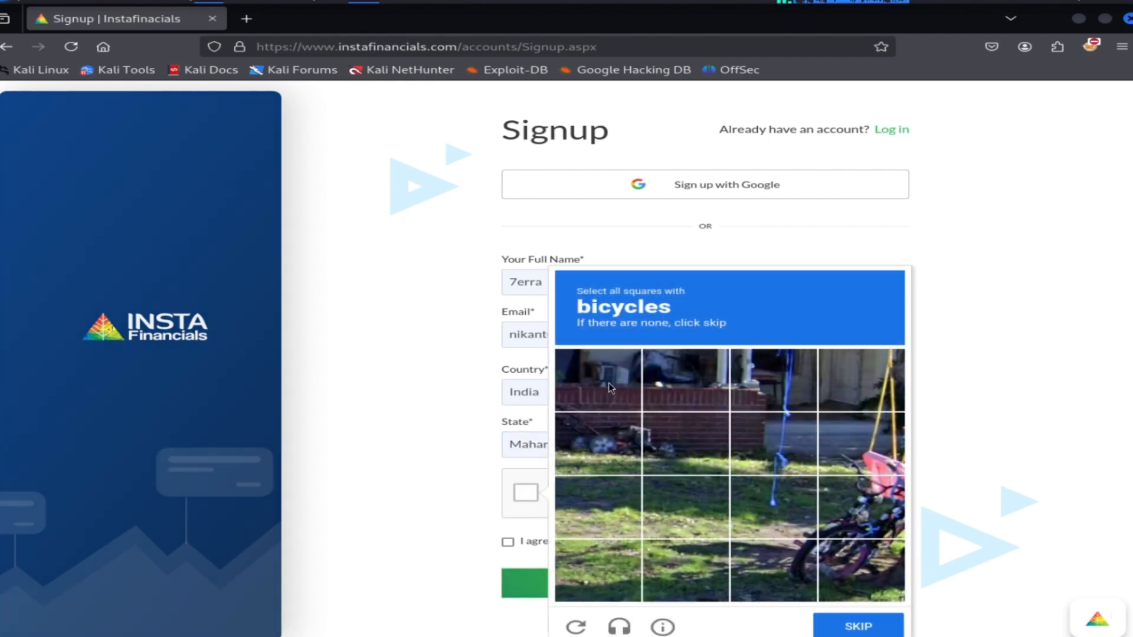
click(861, 506)
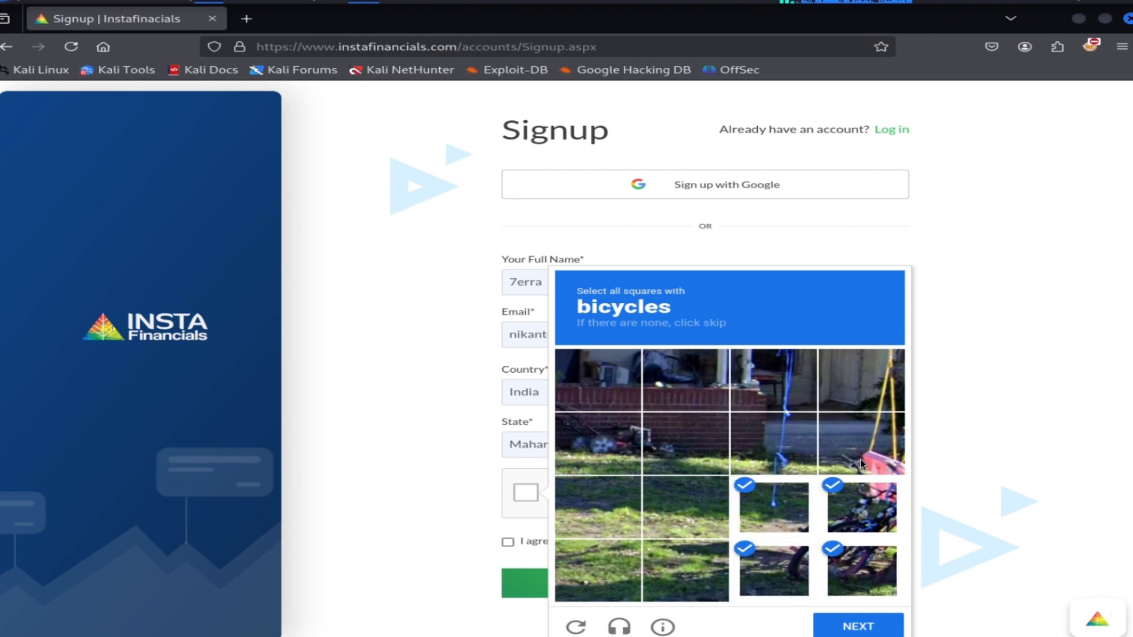
click(857, 626)
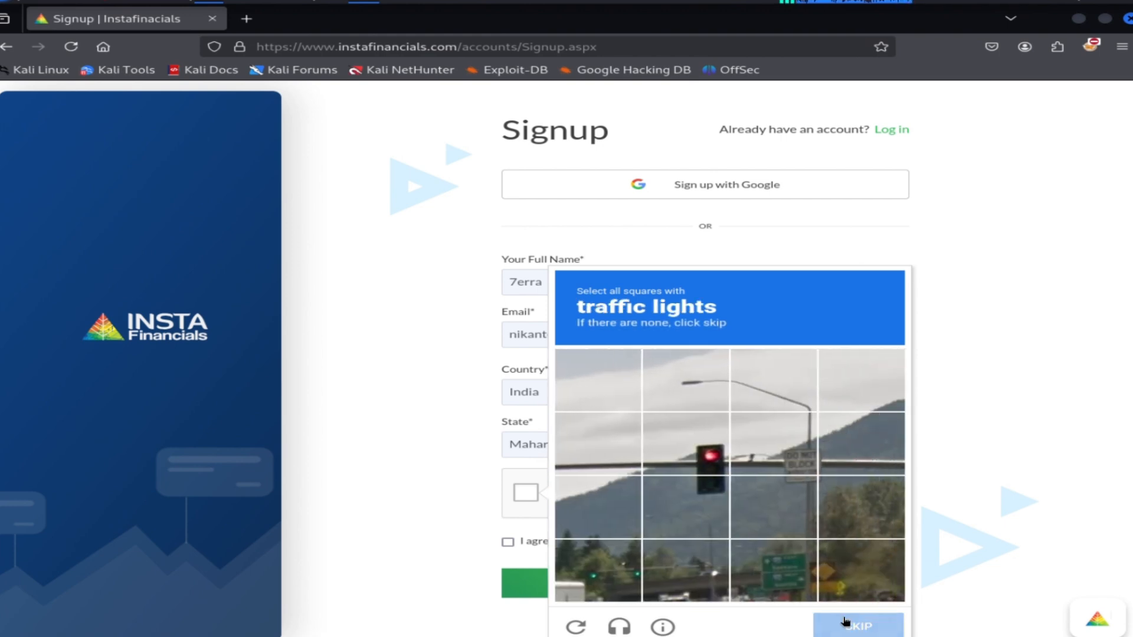
click(686, 444)
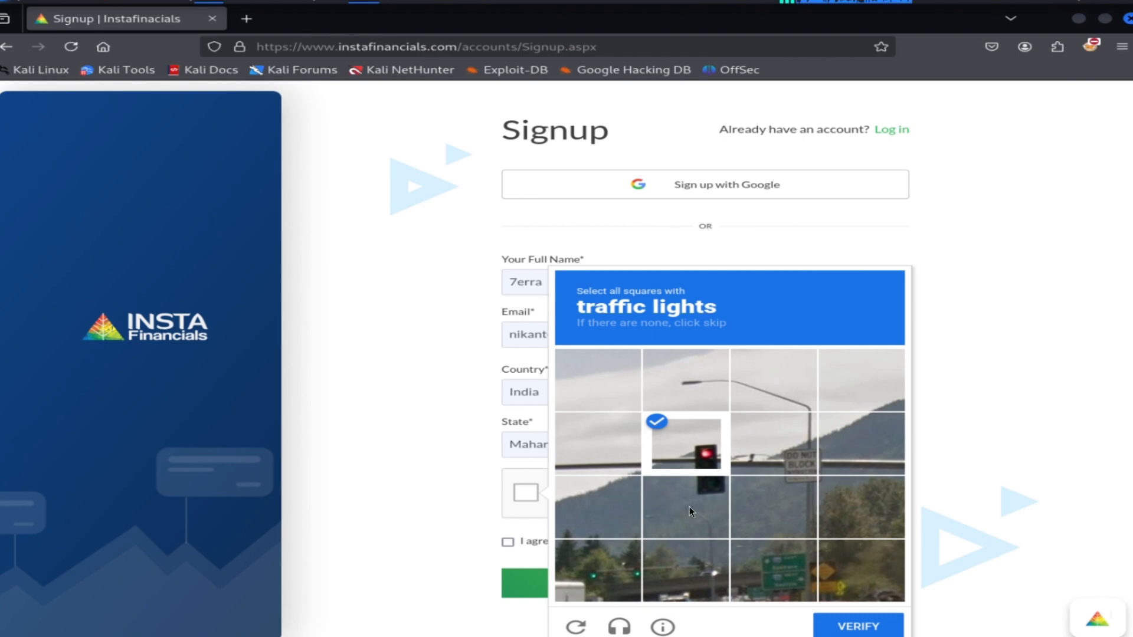
click(858, 626)
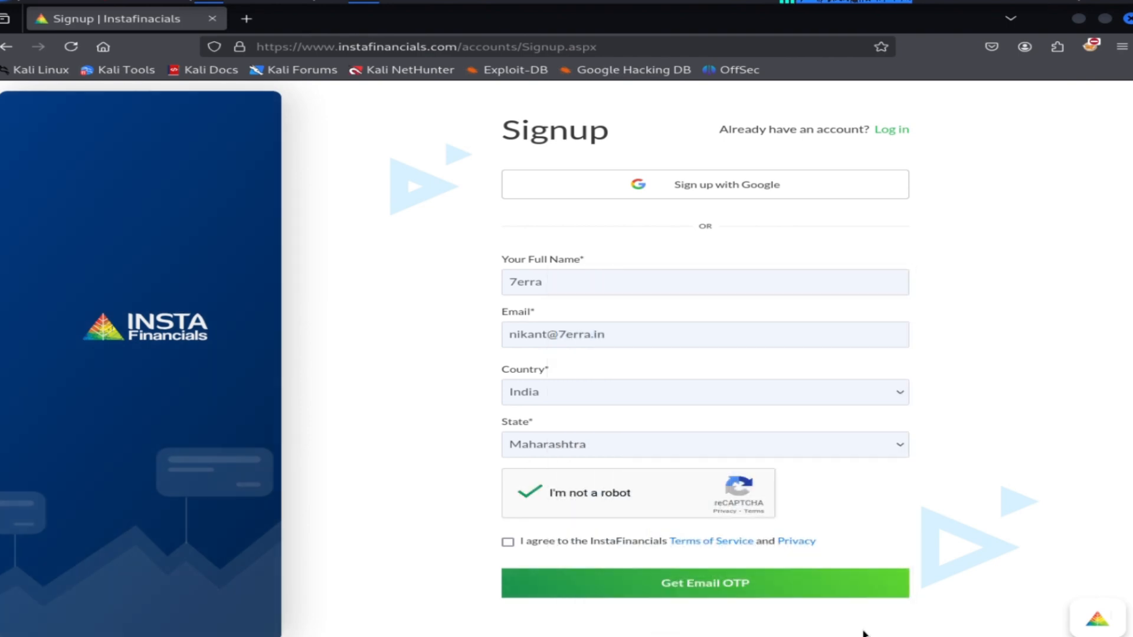
click(507, 542)
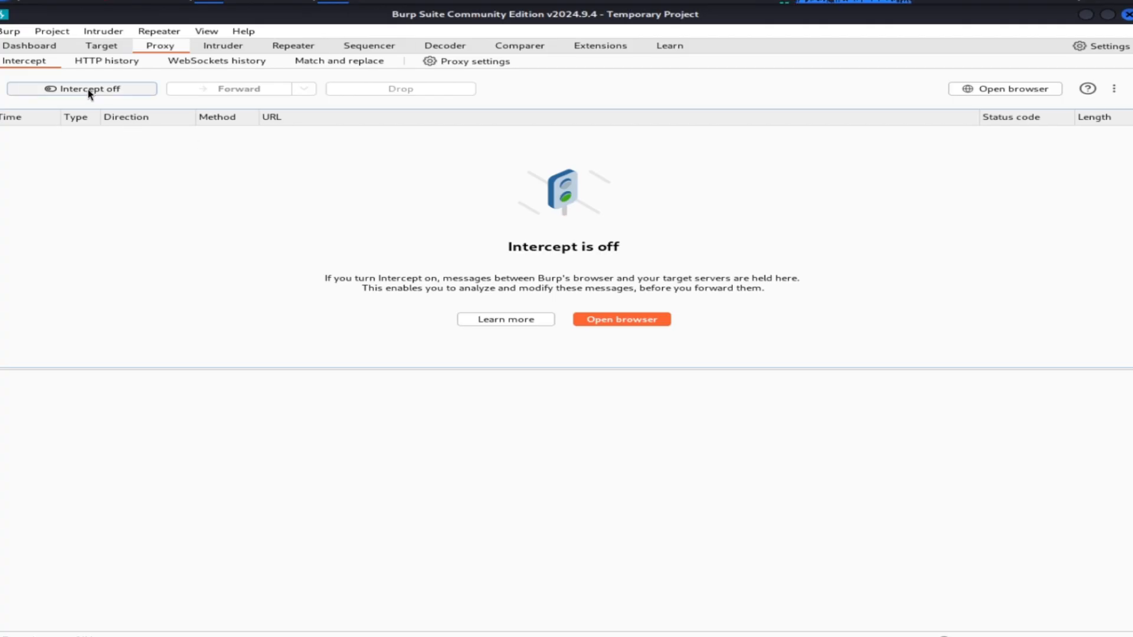
Step: Check Burp's HTTP history and Intercept, then select the Burp profile in FoxyProxy
click(107, 60)
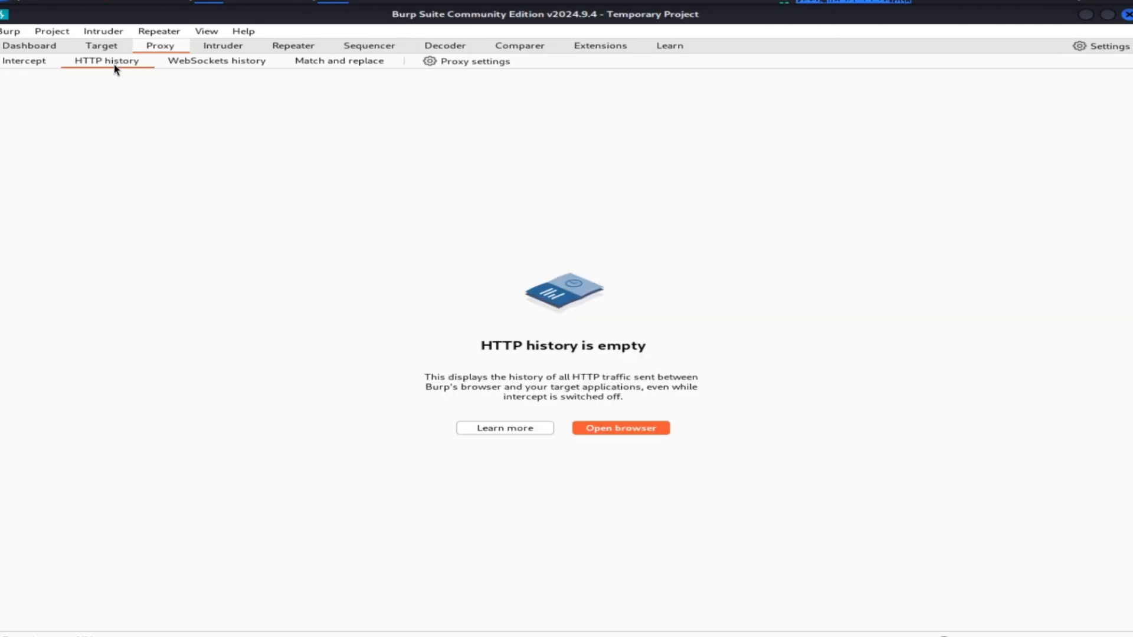
mouse_move(6, 65)
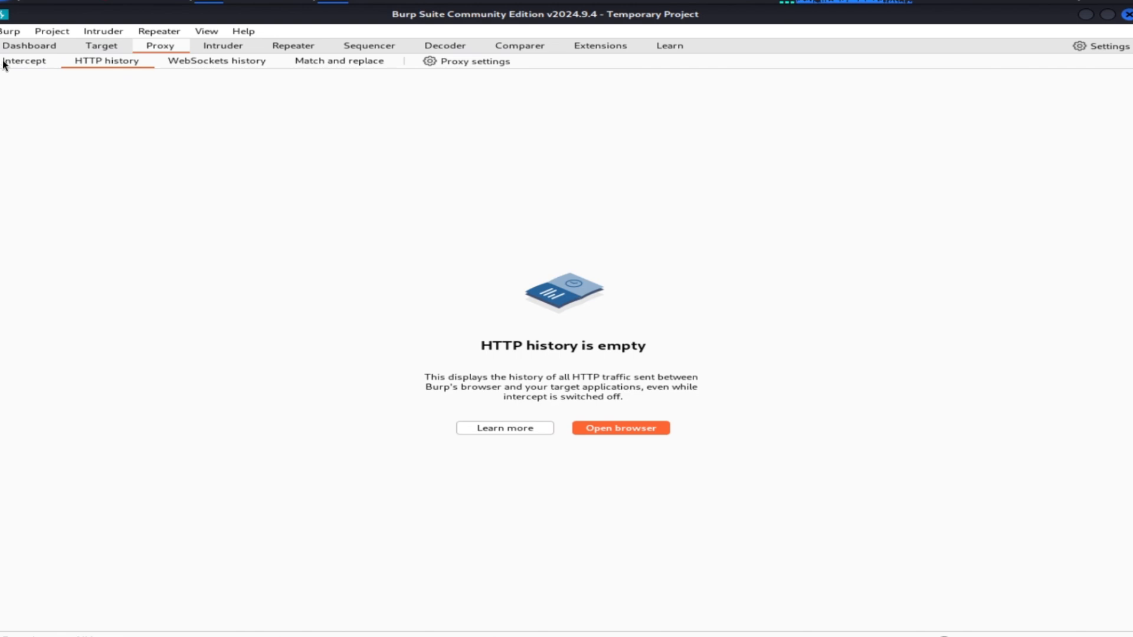
click(24, 60)
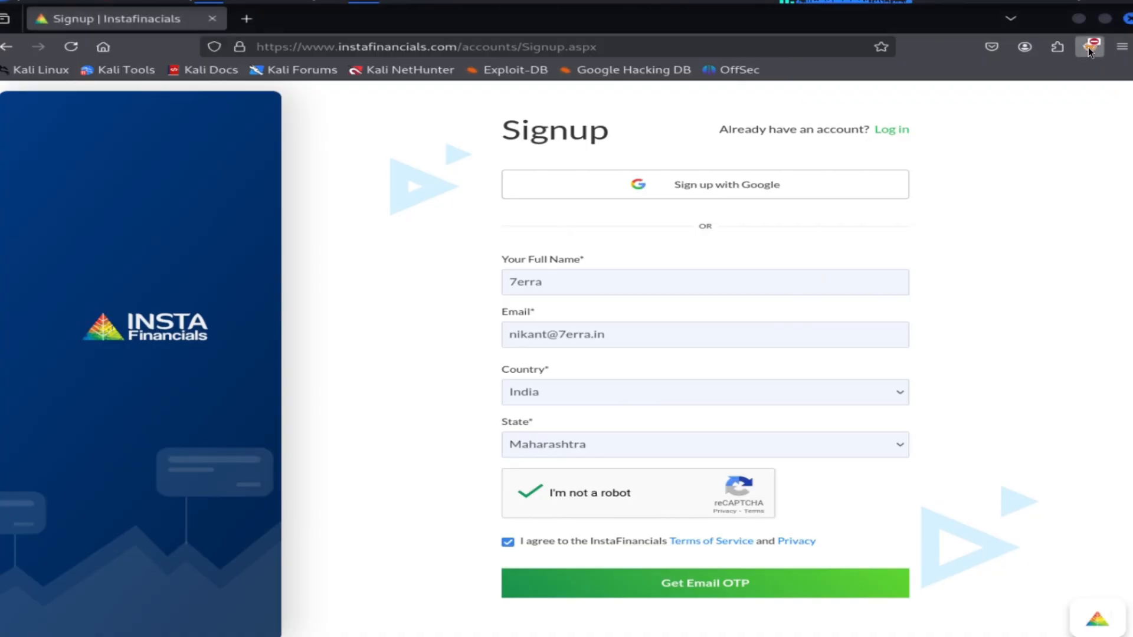
click(1093, 46)
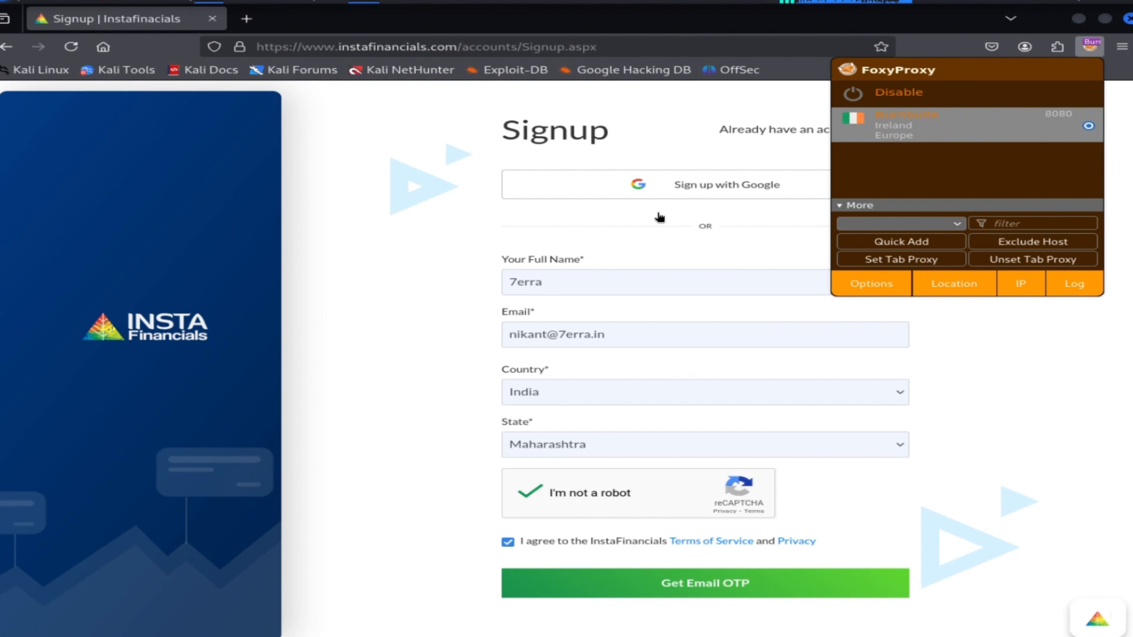
click(659, 218)
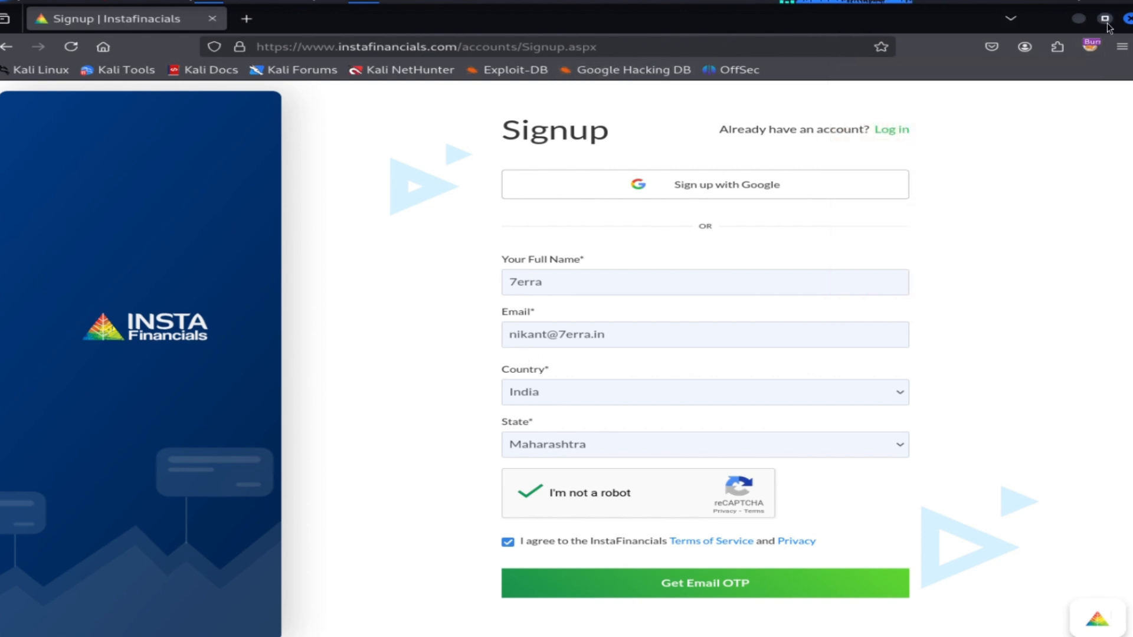
click(1106, 17)
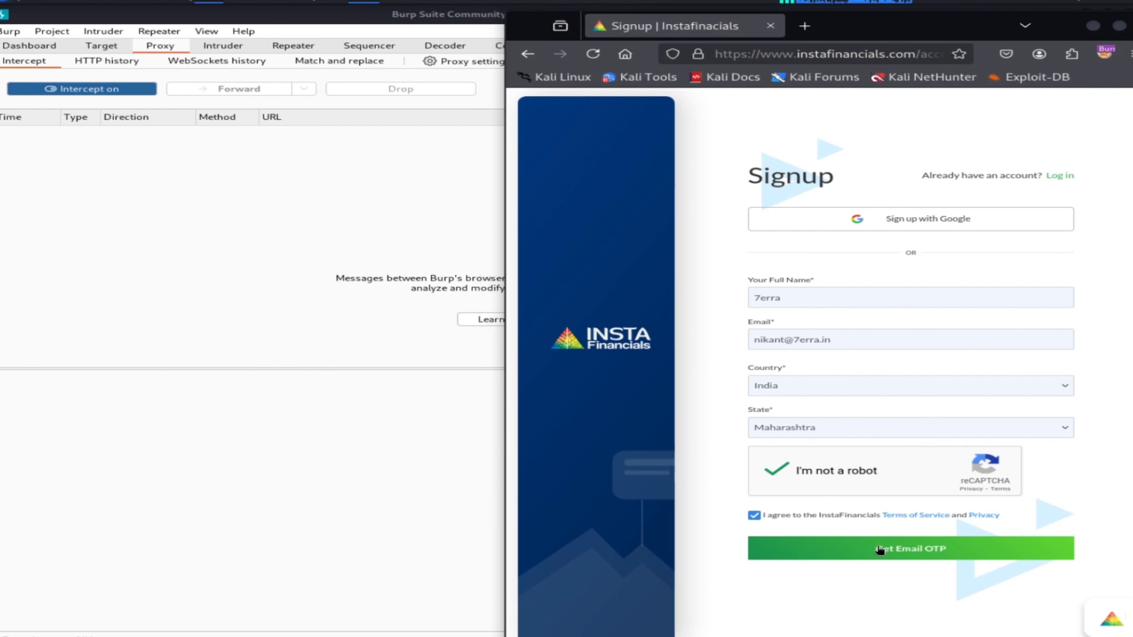
Step: Request the email OTP and review the intercepted POST saveSignupDetails body in Burp
click(909, 549)
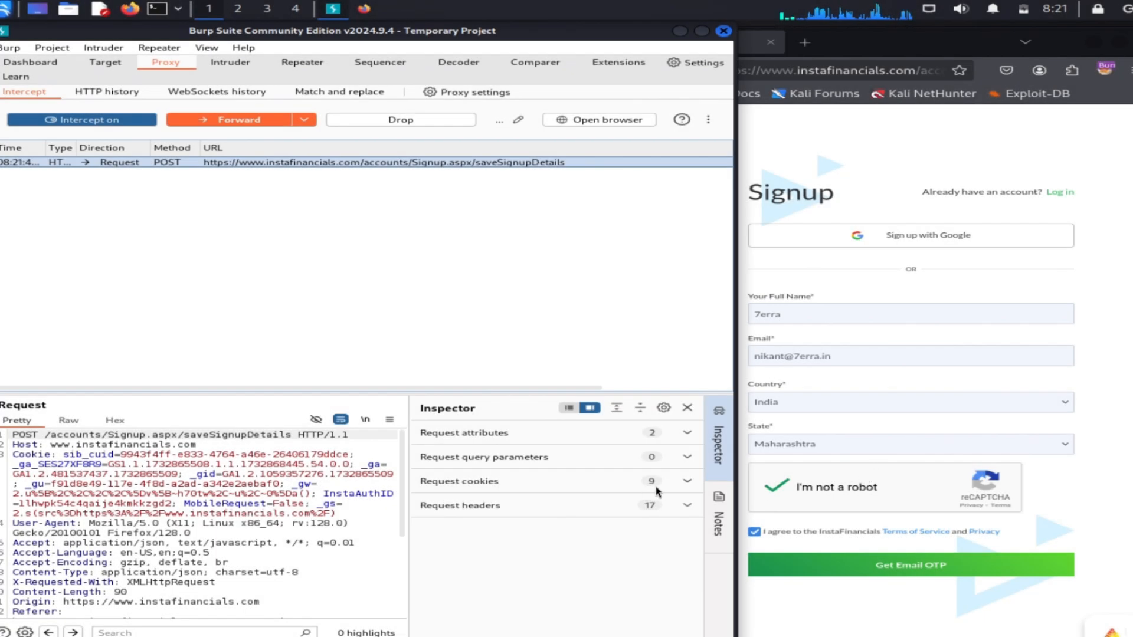
scroll(down, 3)
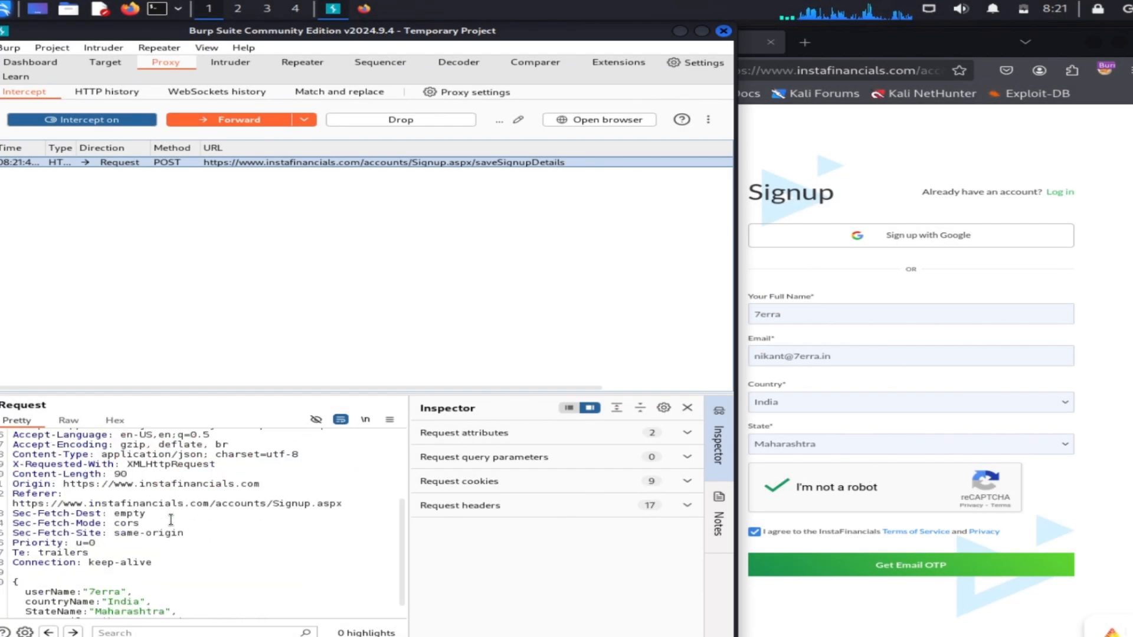
scroll(down, 3)
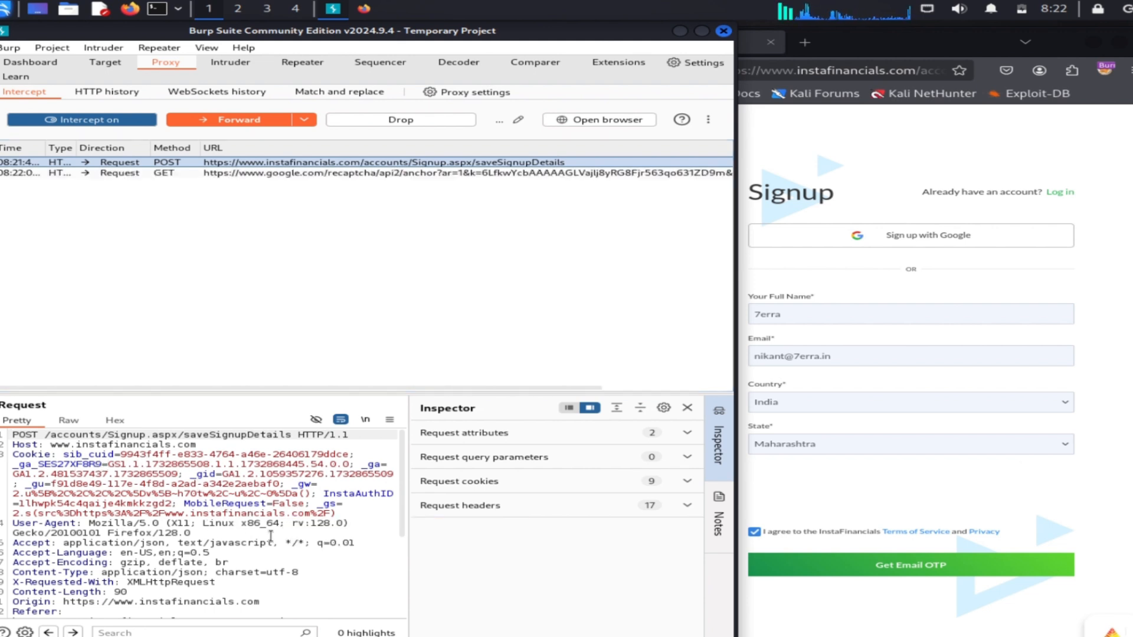
scroll(down, 3)
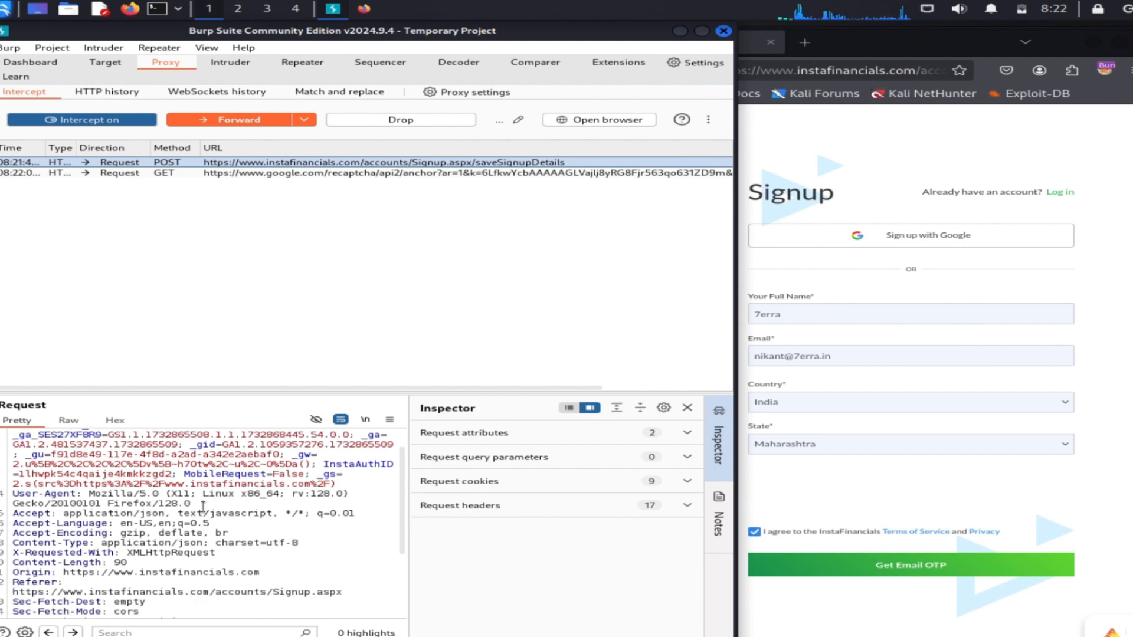
scroll(down, 3)
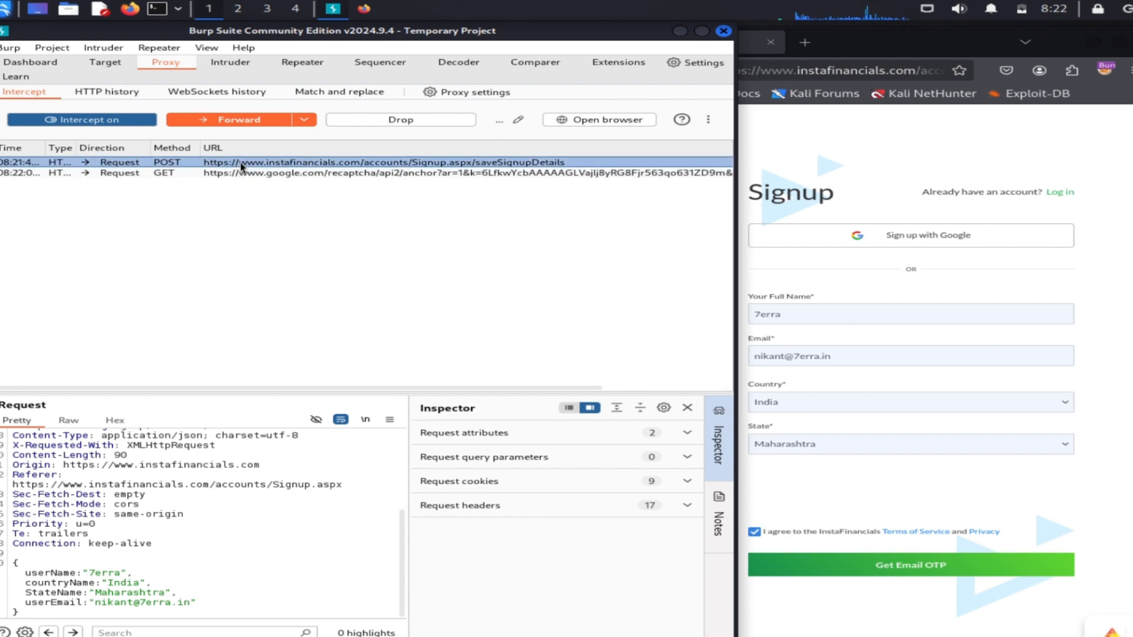
Step: Mark the intercepted signup request so its server response is also intercepted
right_click(238, 161)
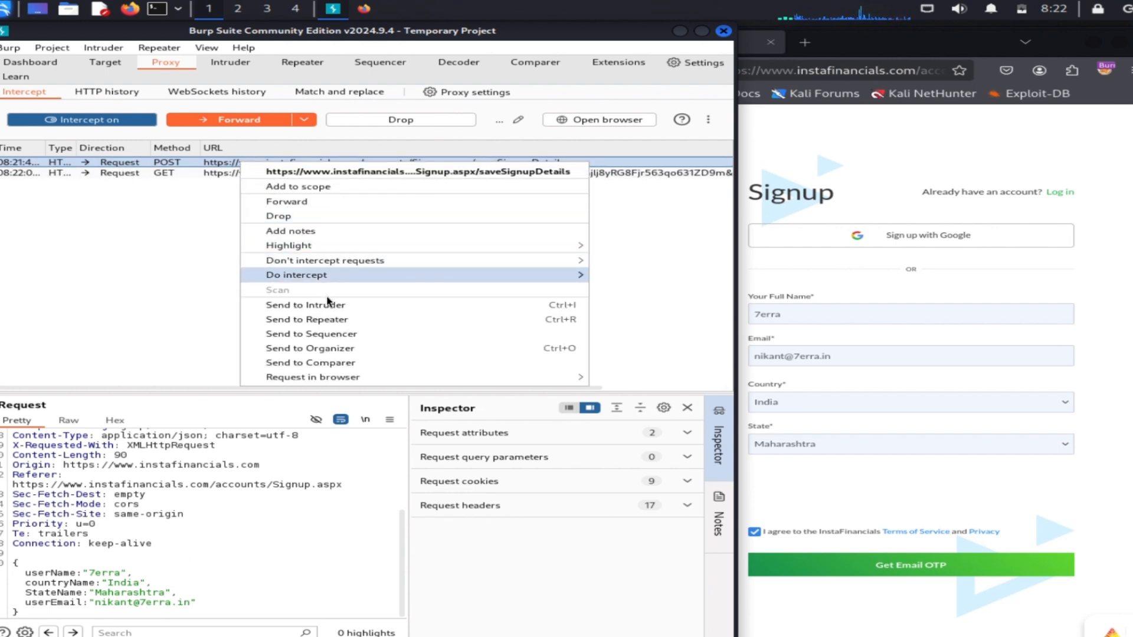
mouse_move(296, 275)
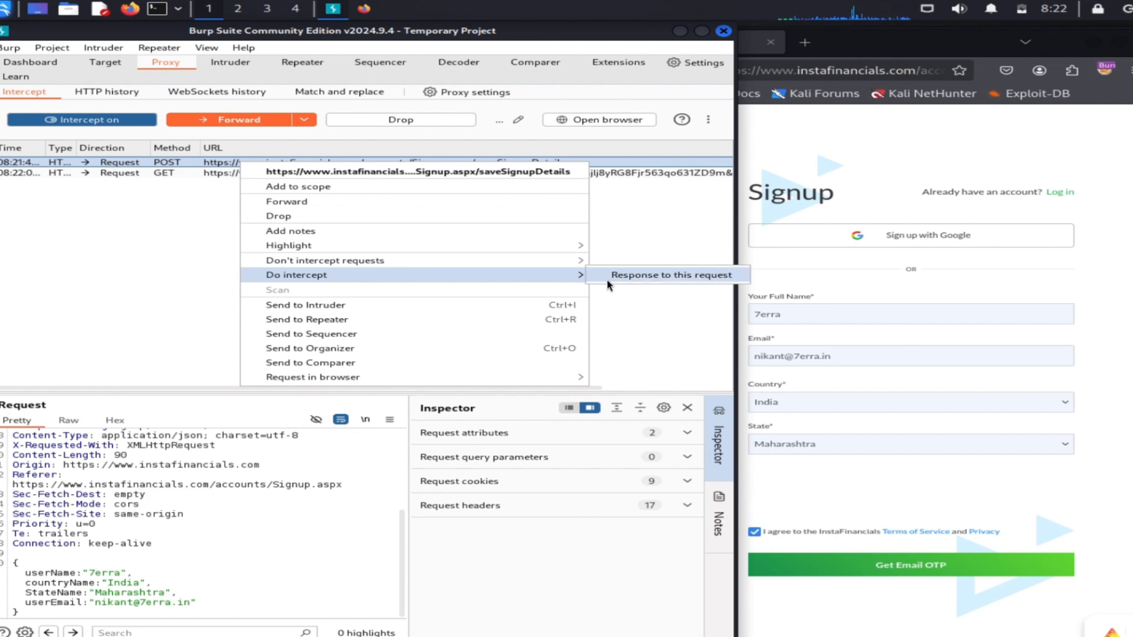
click(669, 275)
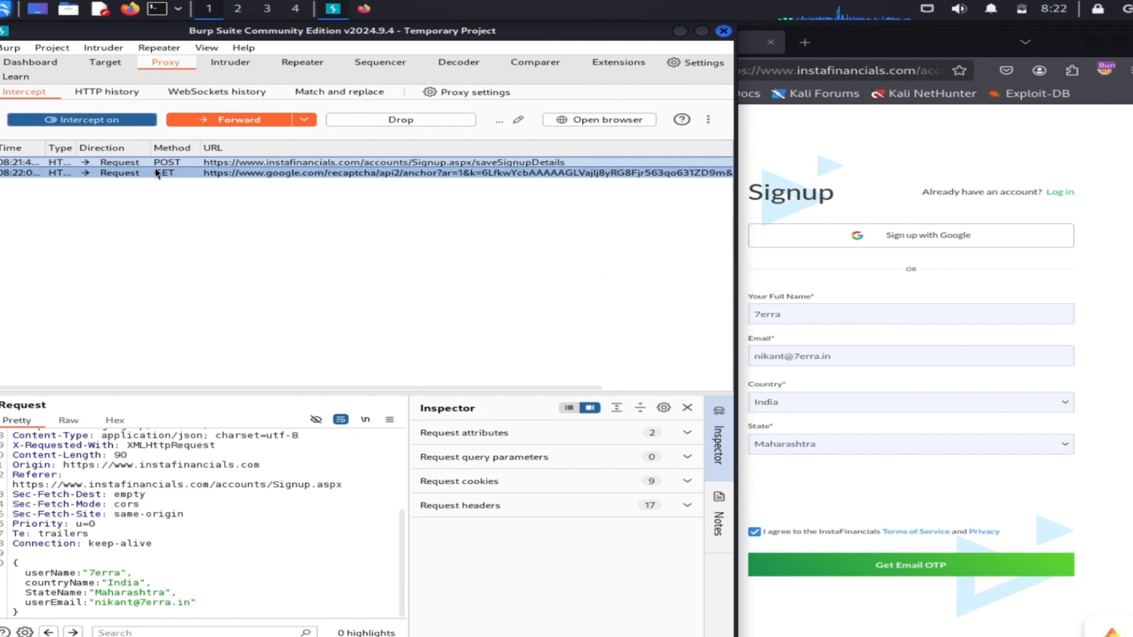
Step: Forward the queued reCAPTCHA requests until the saveSignupDetails response is held
click(241, 120)
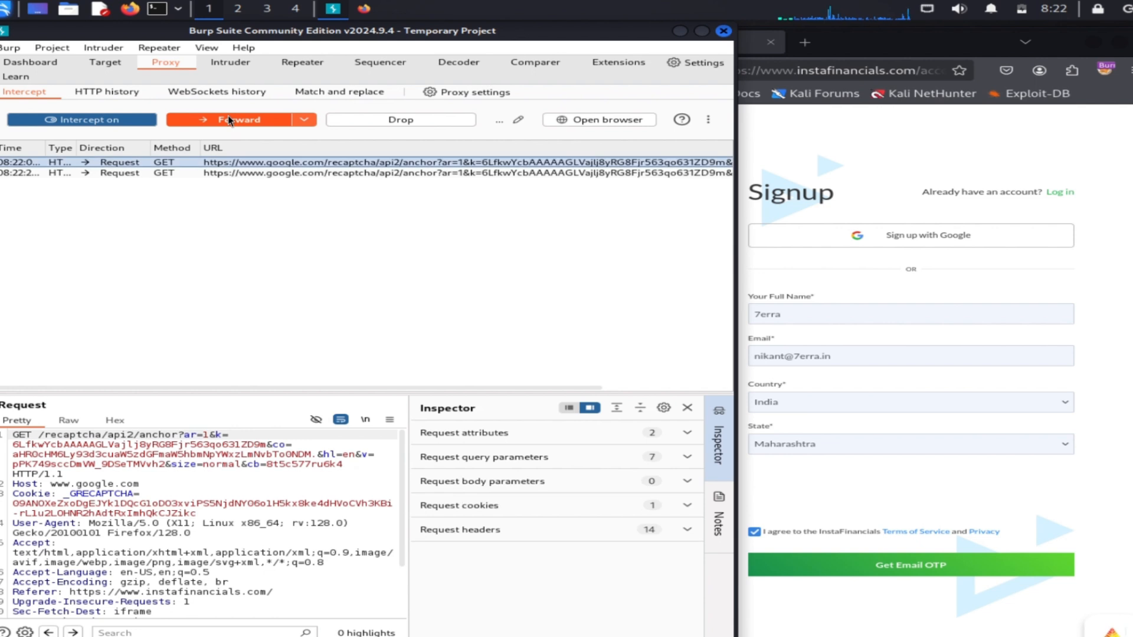
click(239, 119)
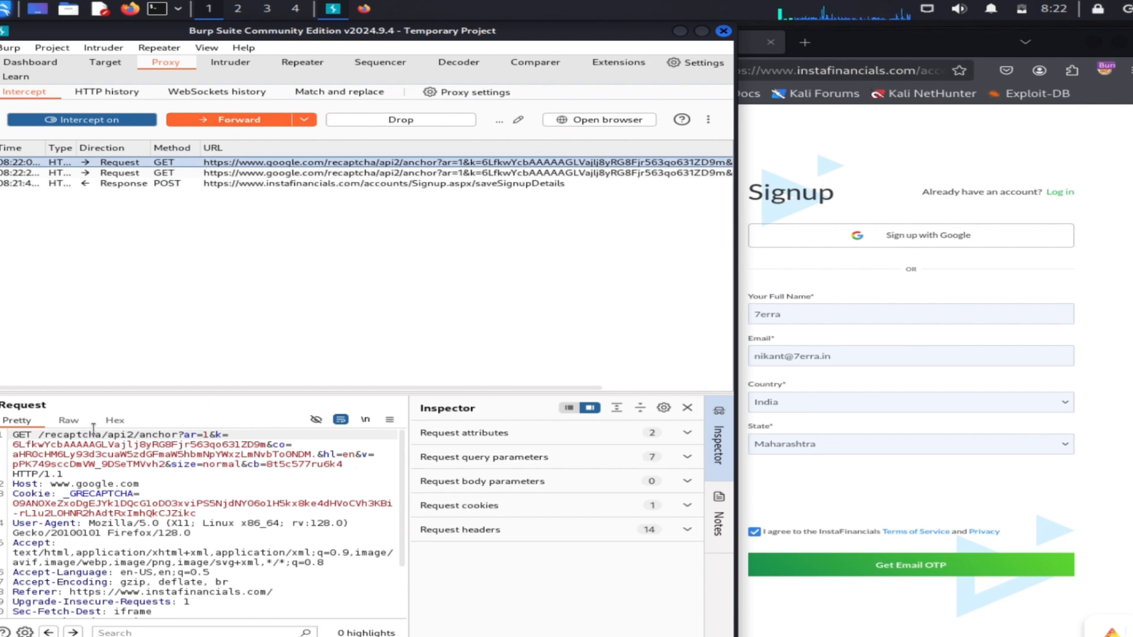
mouse_move(262, 449)
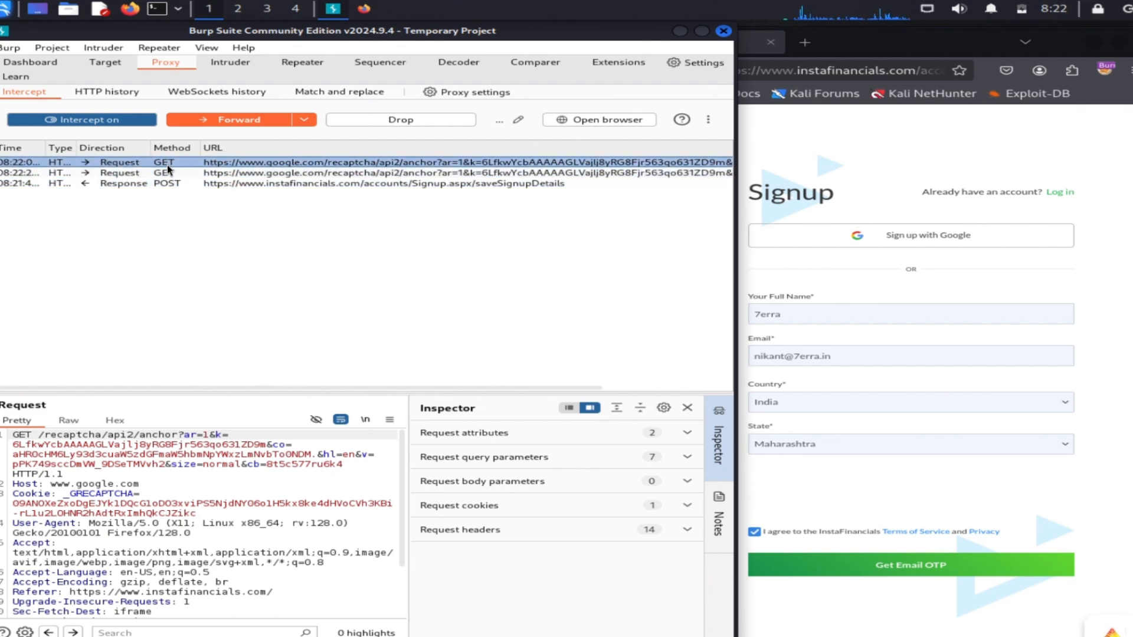
click(240, 119)
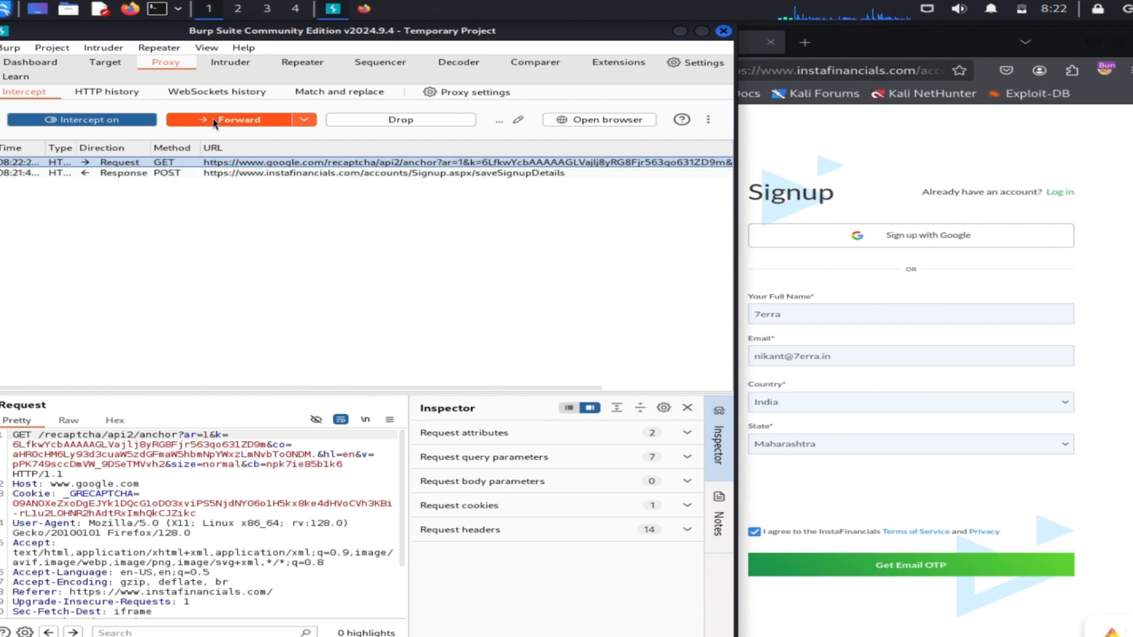
click(241, 119)
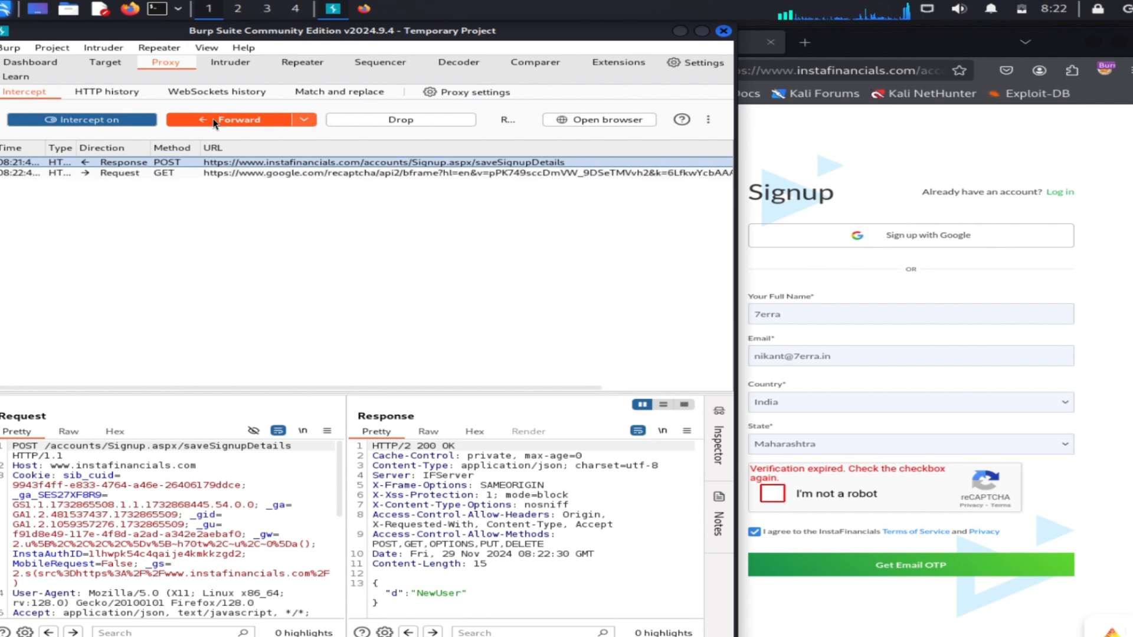
mouse_move(813, 461)
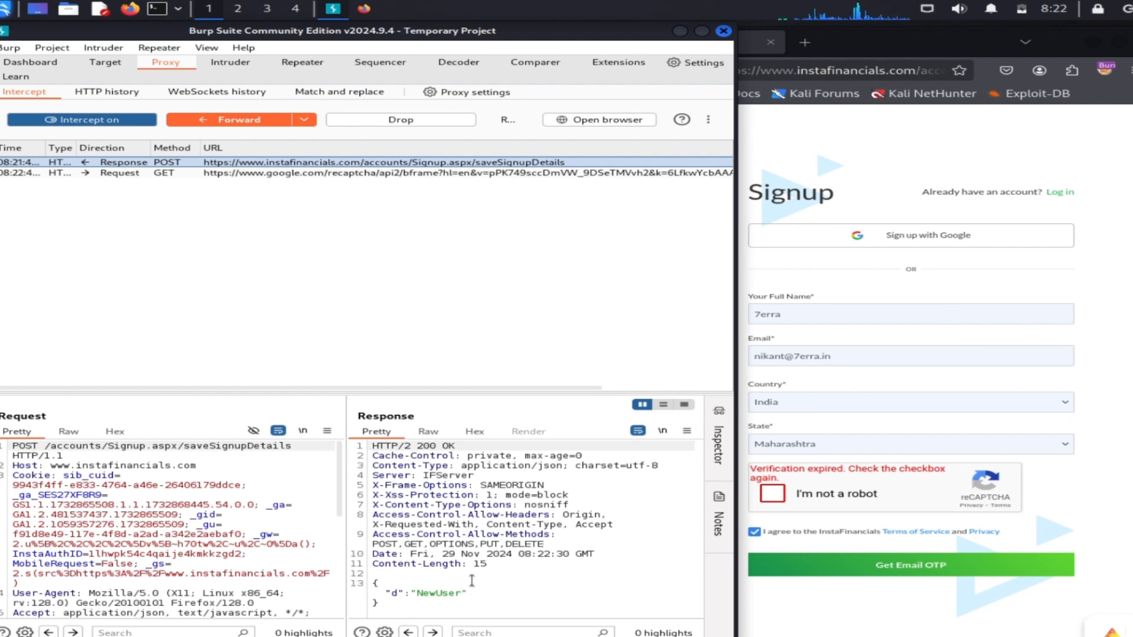
mouse_move(584, 539)
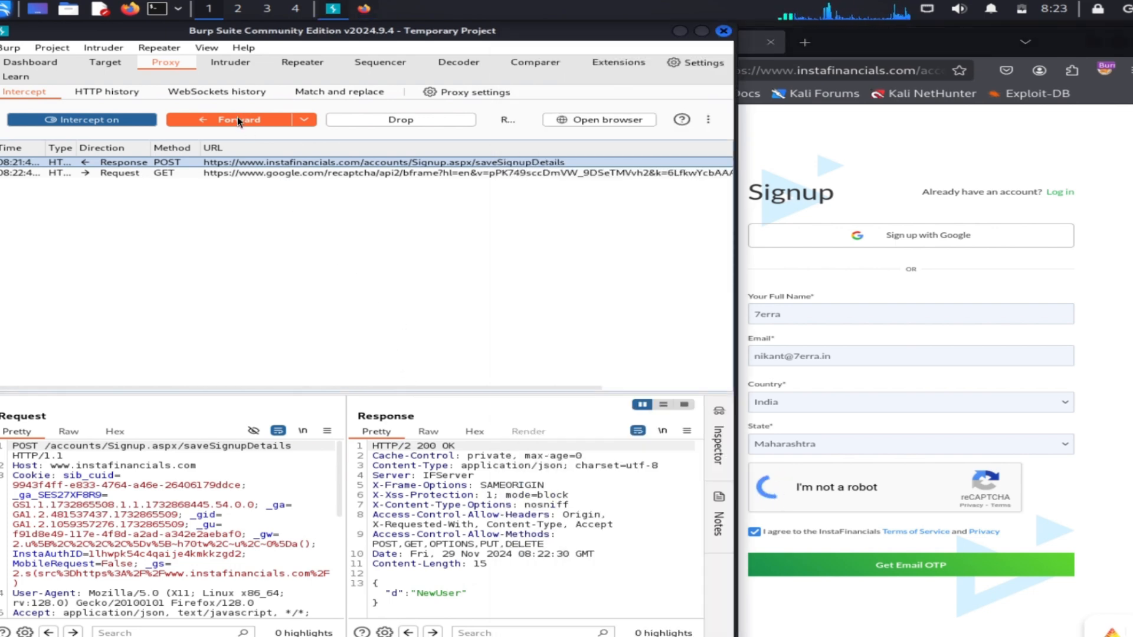
Step: Forward the held NewUser saveSignupDetails response to the browser
click(238, 119)
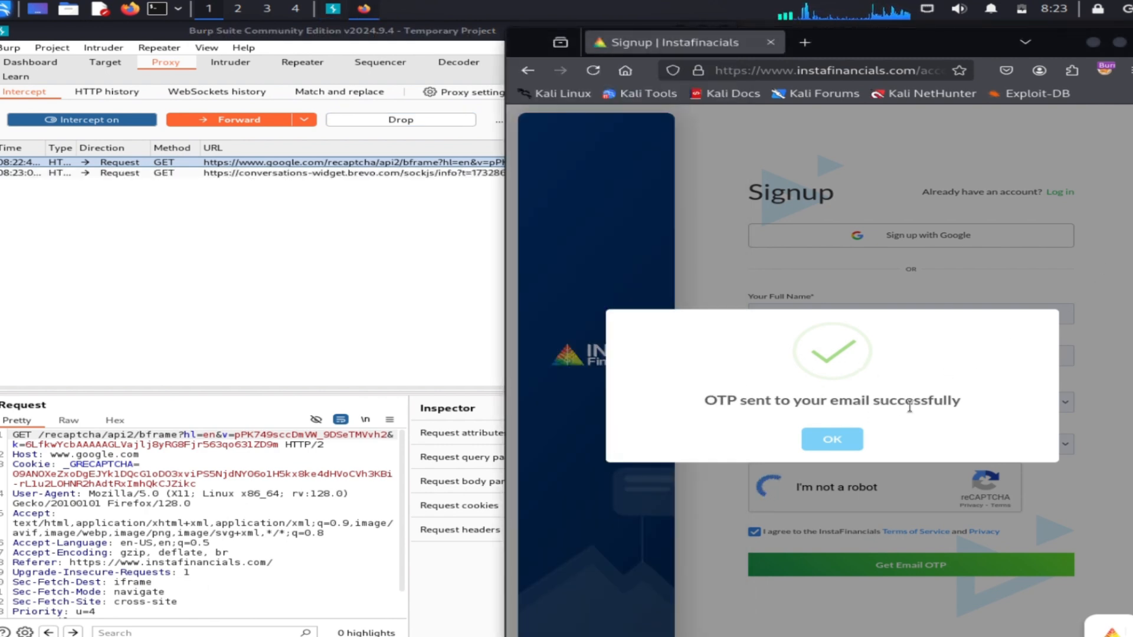
mouse_move(720, 430)
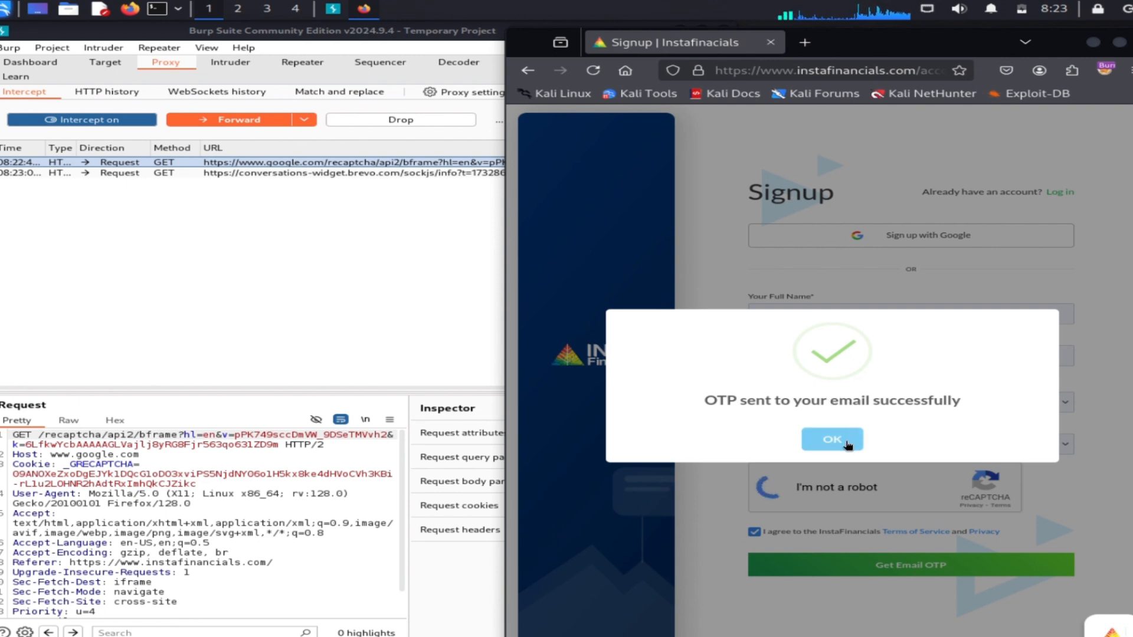
Step: Confirm OK on the 'OTP sent to your email successfully' dialog
click(832, 439)
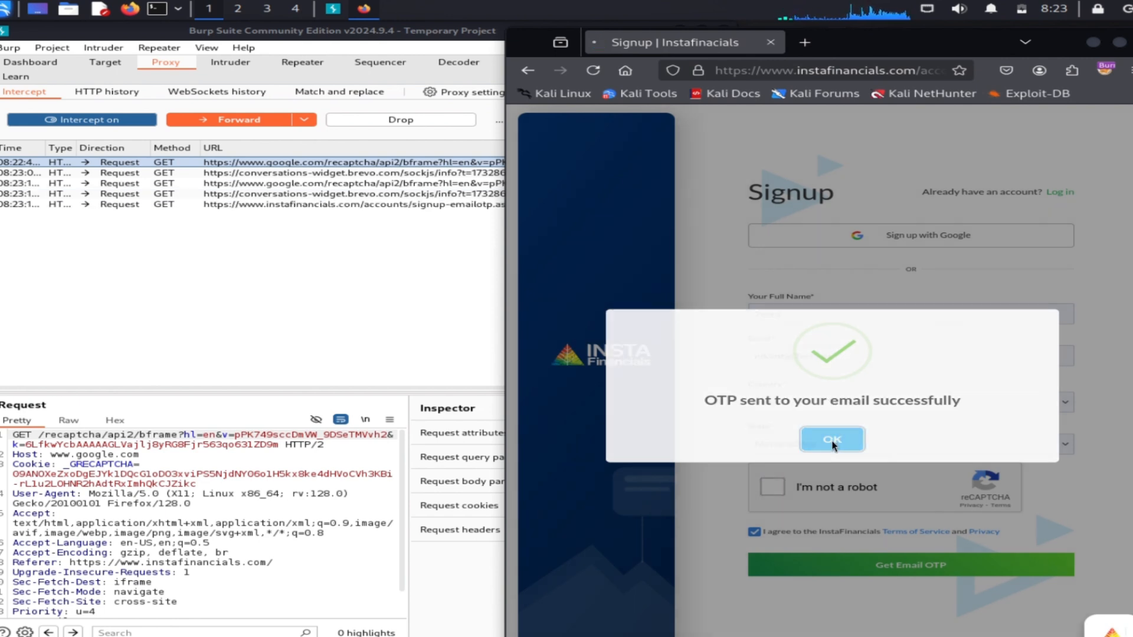
click(831, 439)
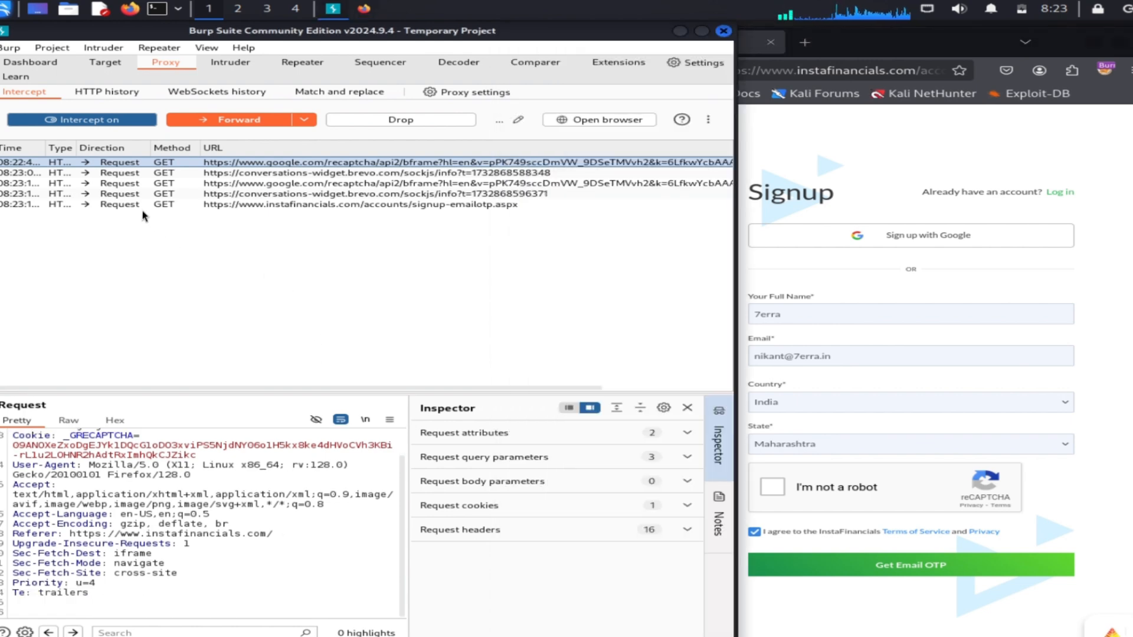
mouse_move(198, 244)
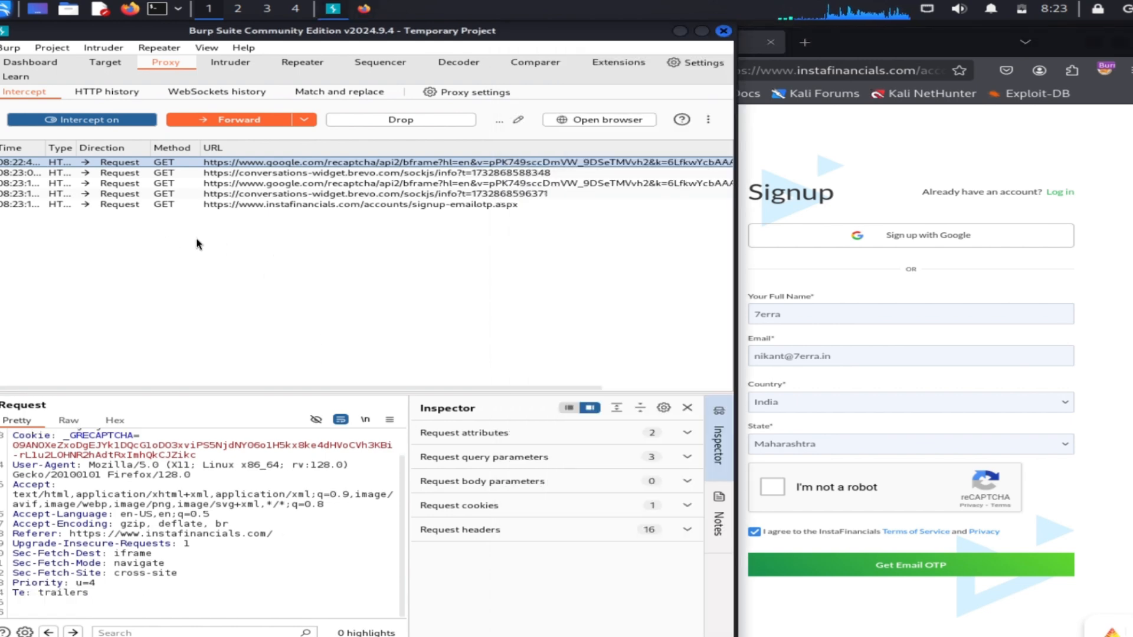
mouse_move(327, 244)
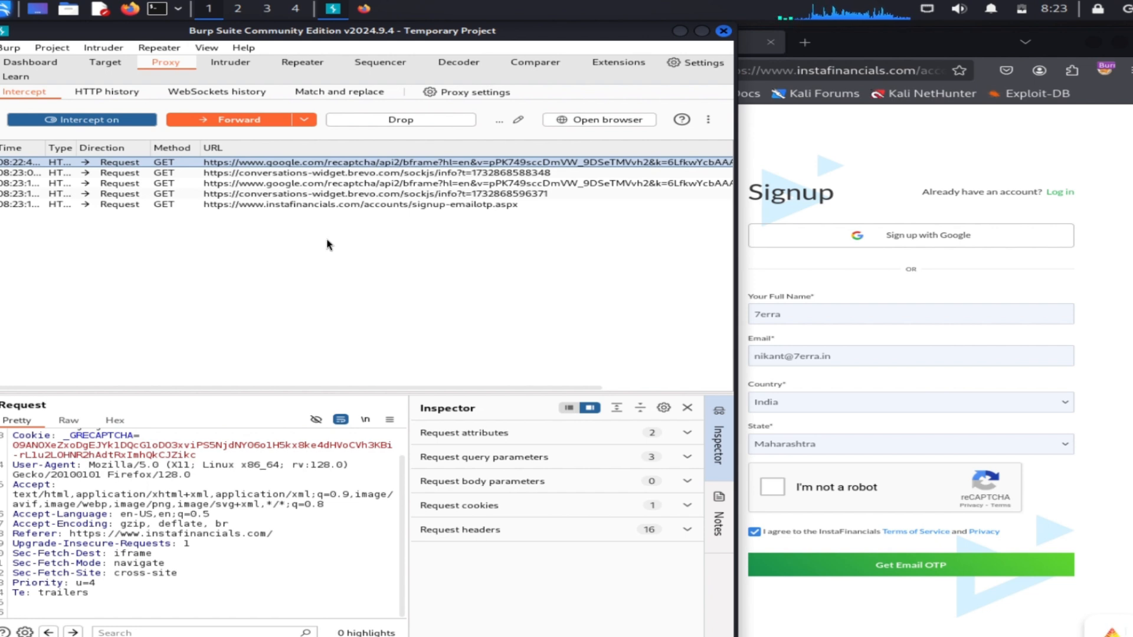
mouse_move(503, 251)
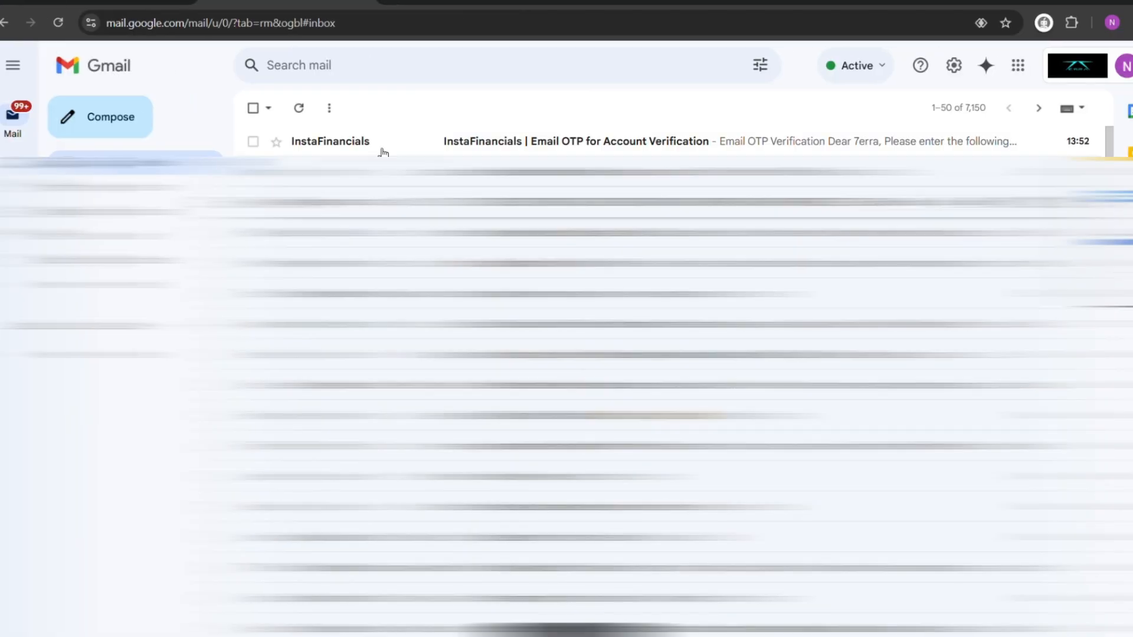
mouse_move(491, 140)
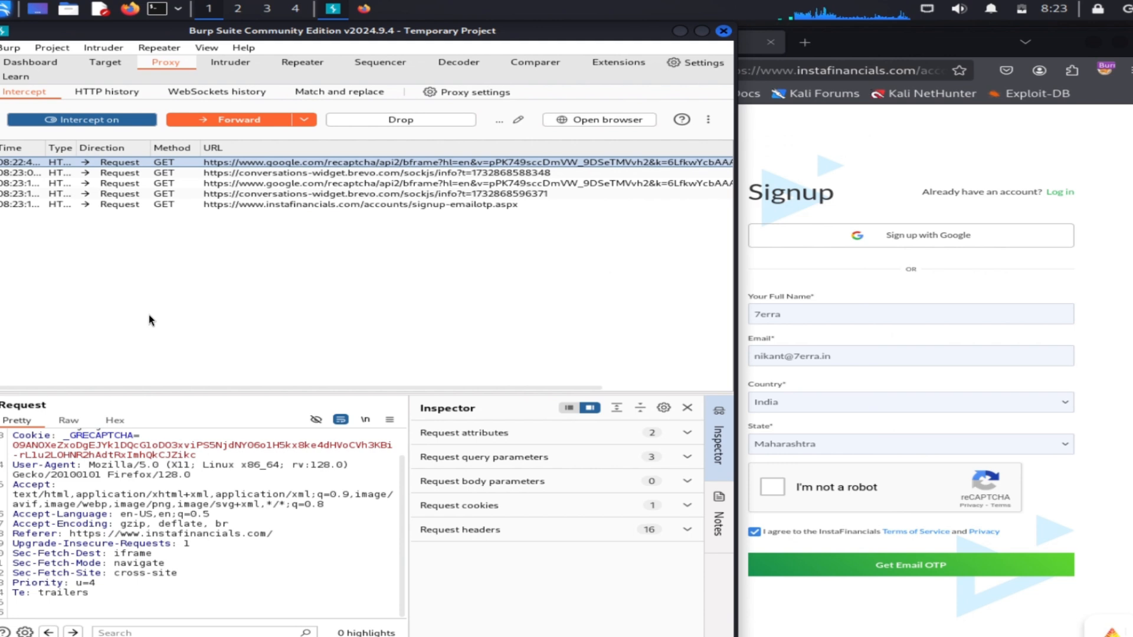
mouse_move(160, 304)
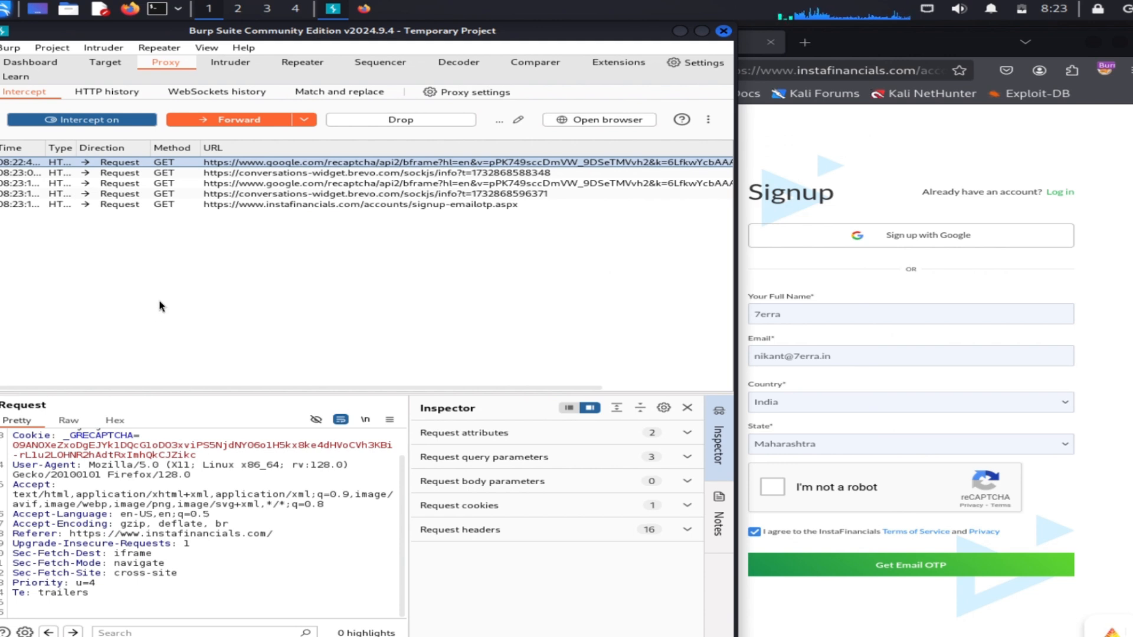
mouse_move(376, 407)
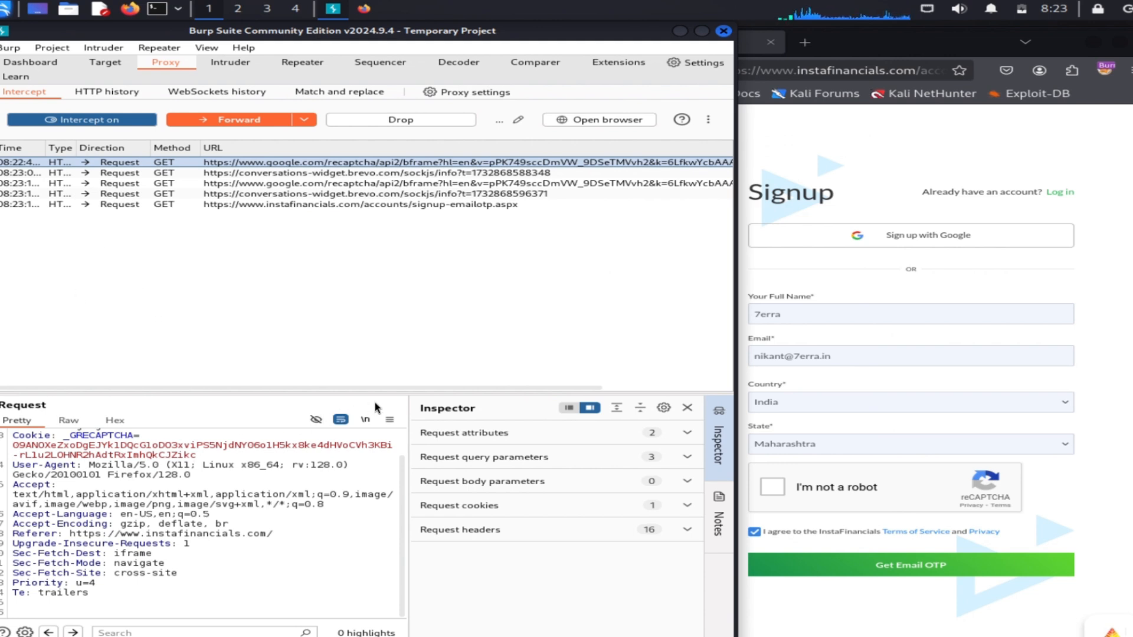
mouse_move(994, 286)
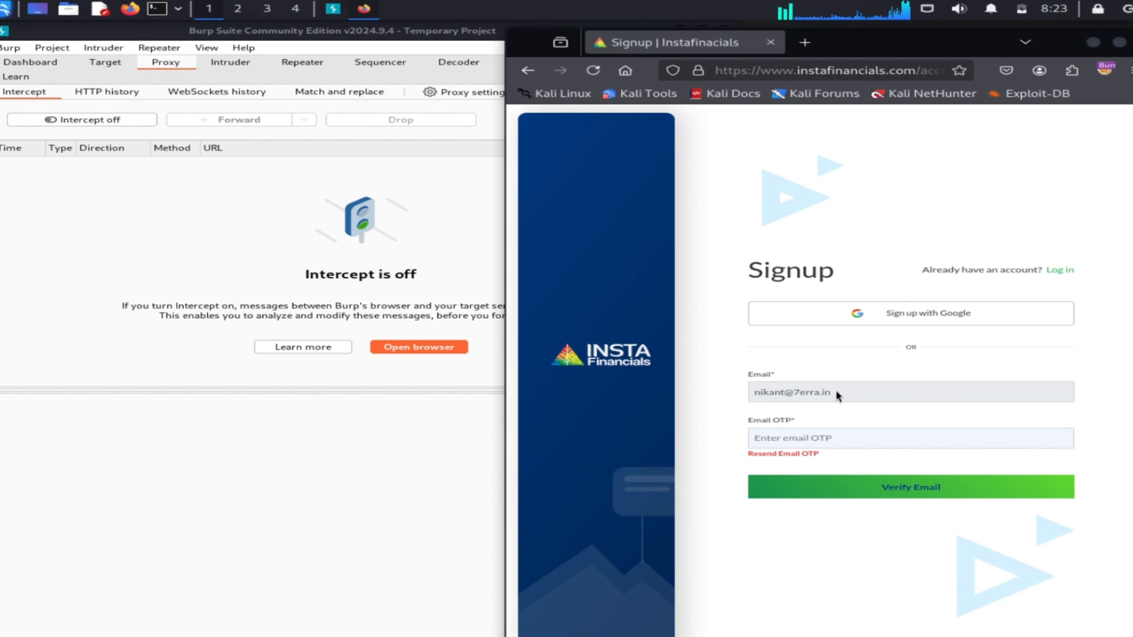
click(910, 438)
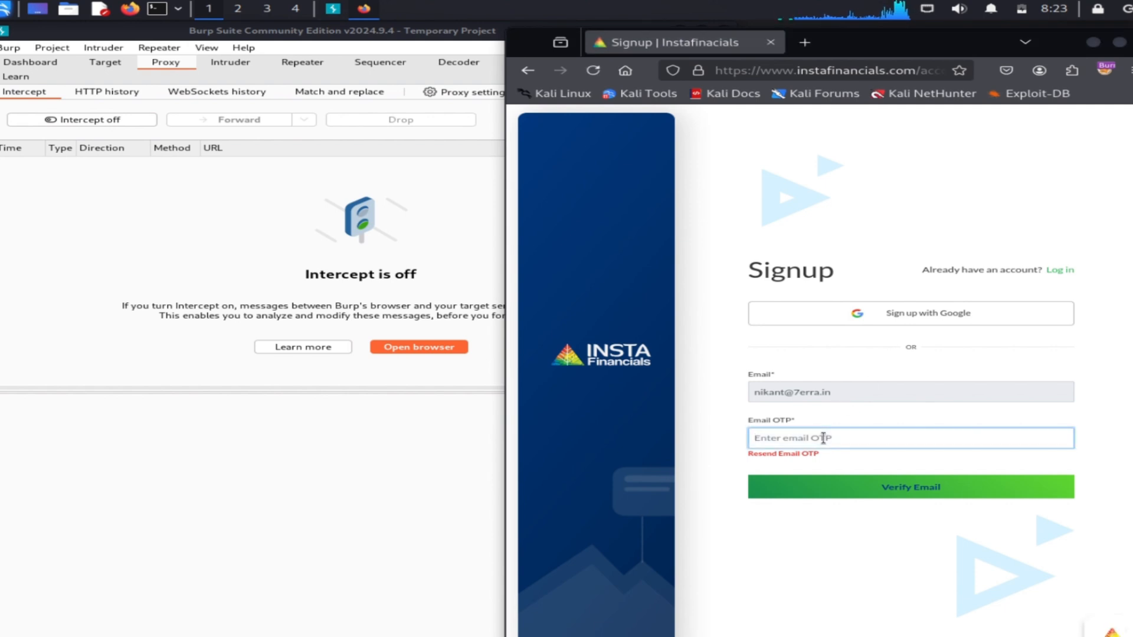
click(81, 120)
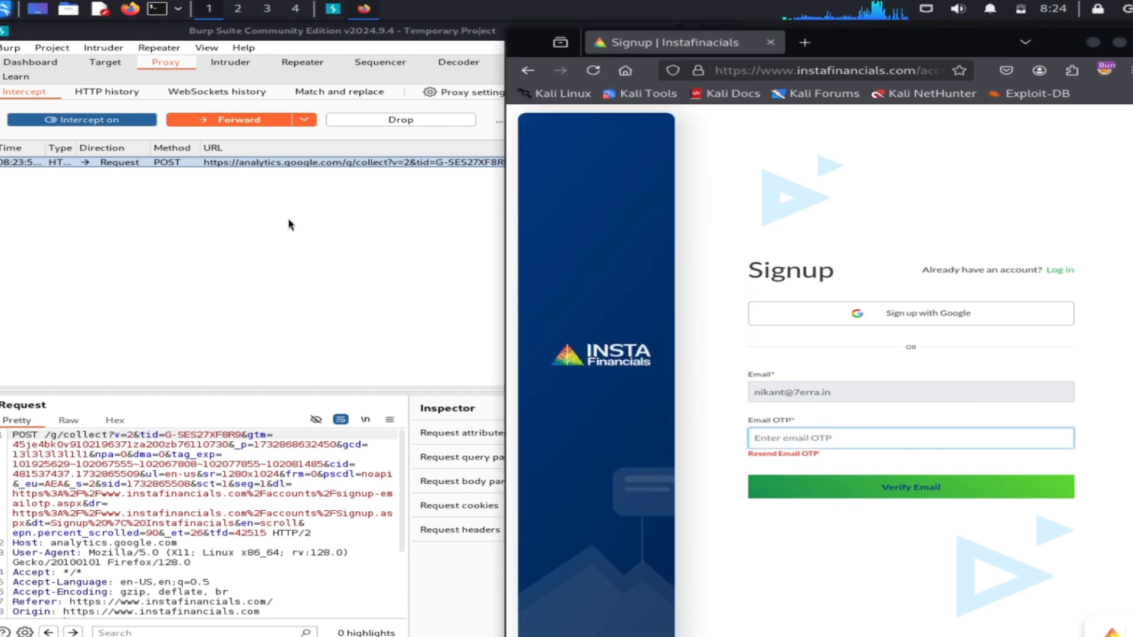
mouse_move(293, 289)
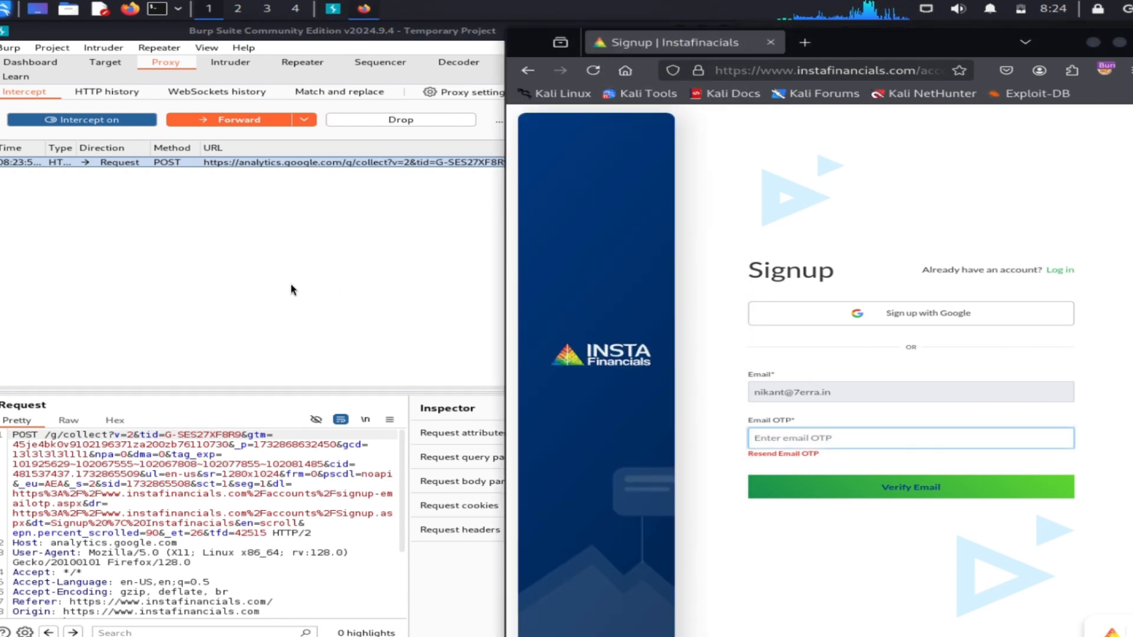
click(889, 438)
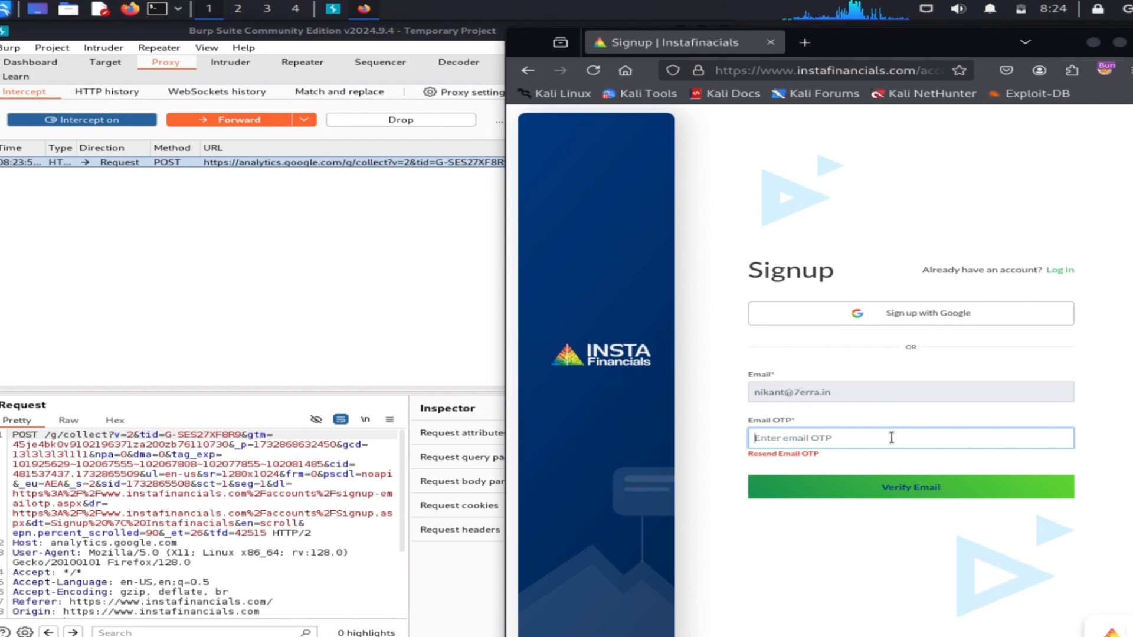
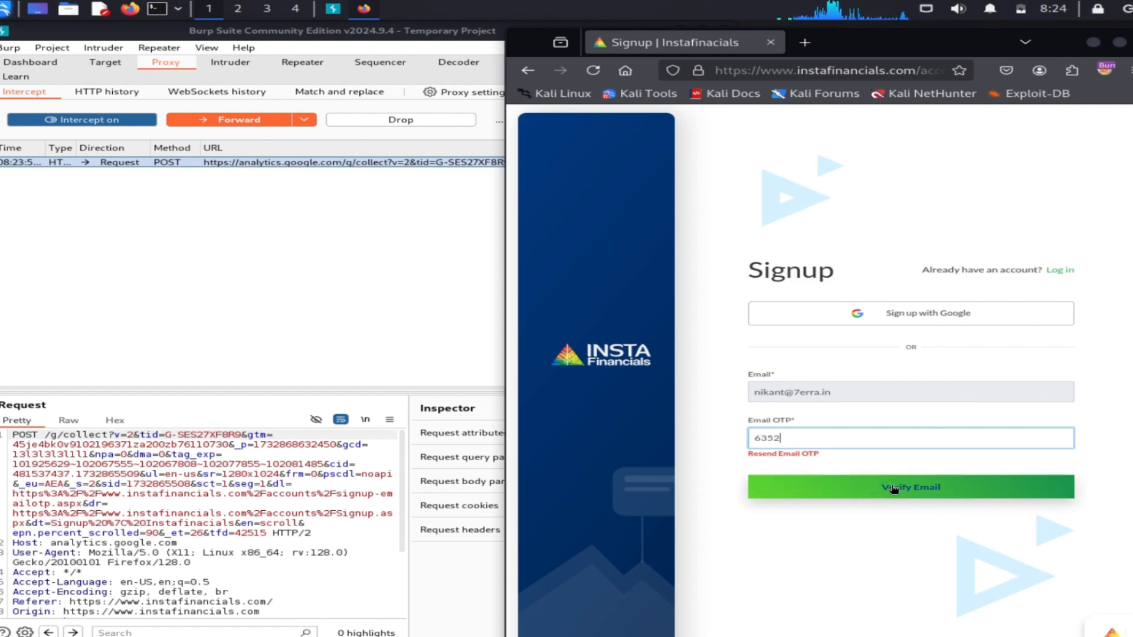
click(910, 487)
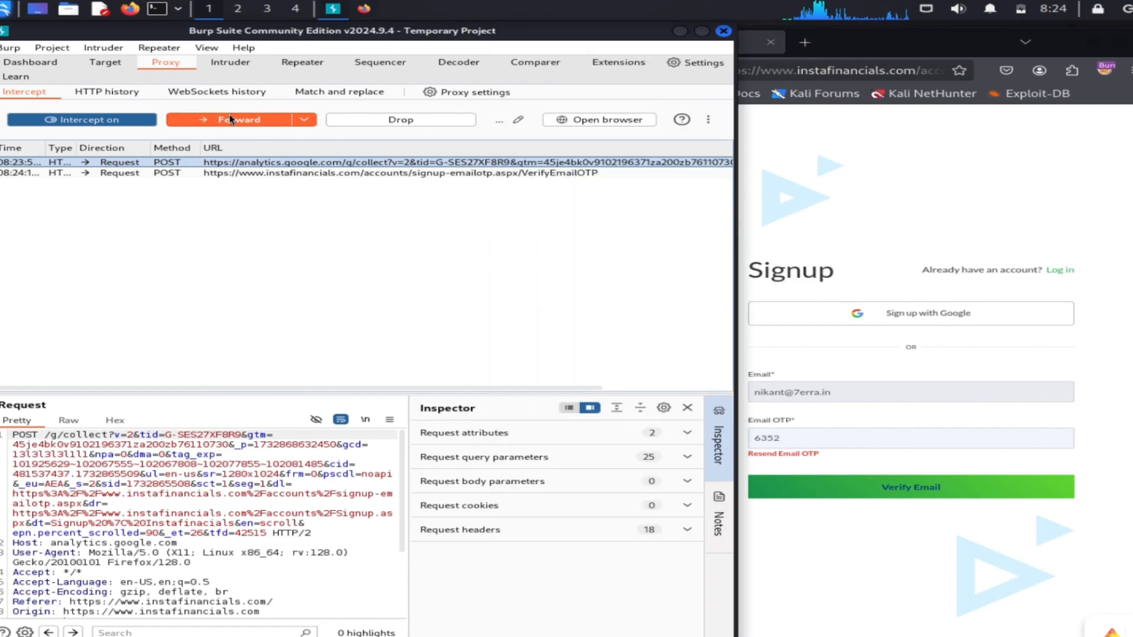
Step: Forward the held analytics, VerifyEmailOTP and websocket messages, then resubmit the wrong OTP
click(239, 119)
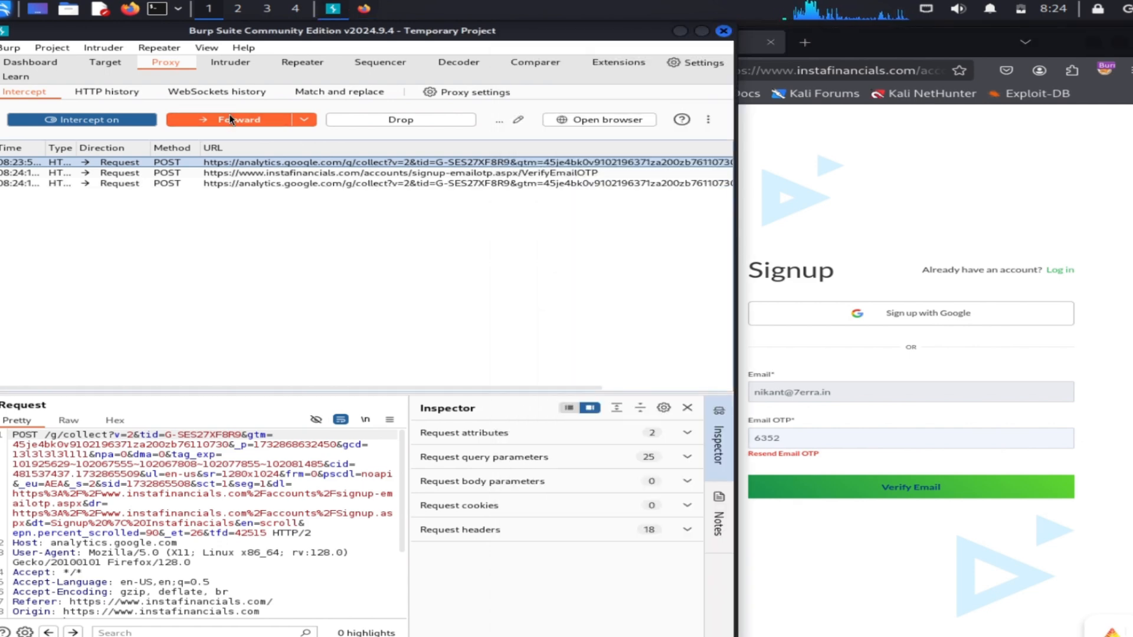
click(241, 119)
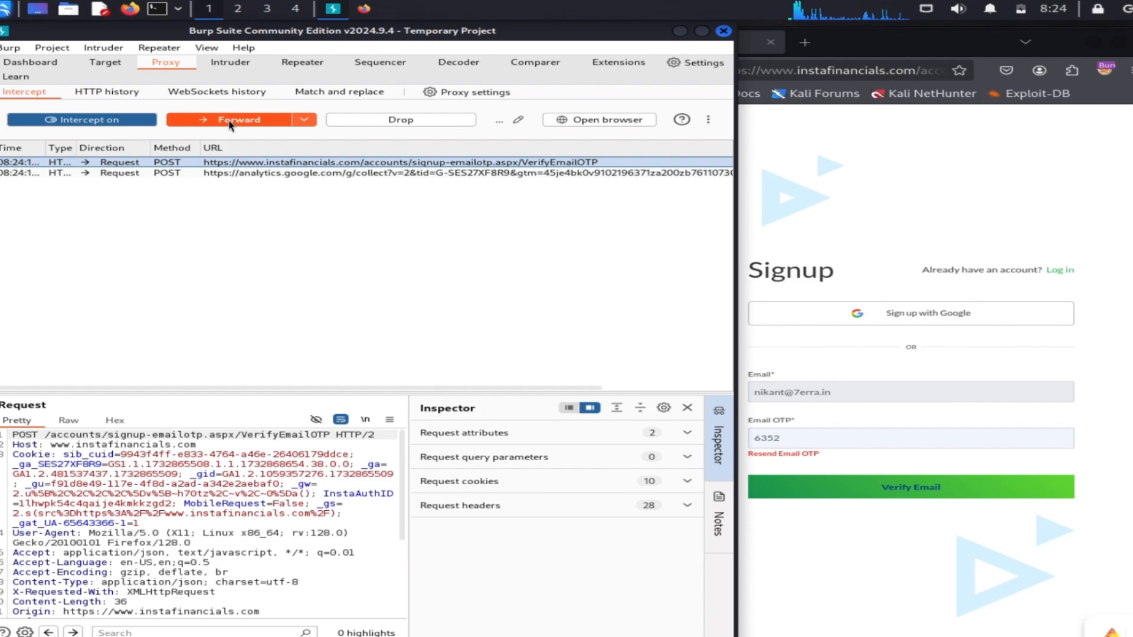
click(241, 119)
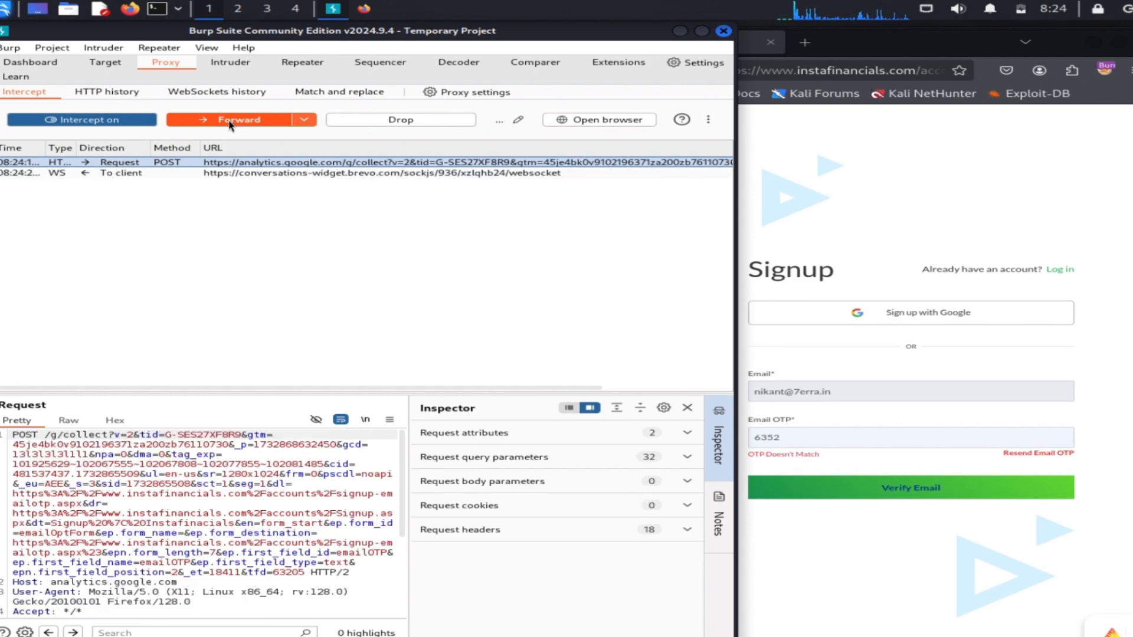
click(240, 120)
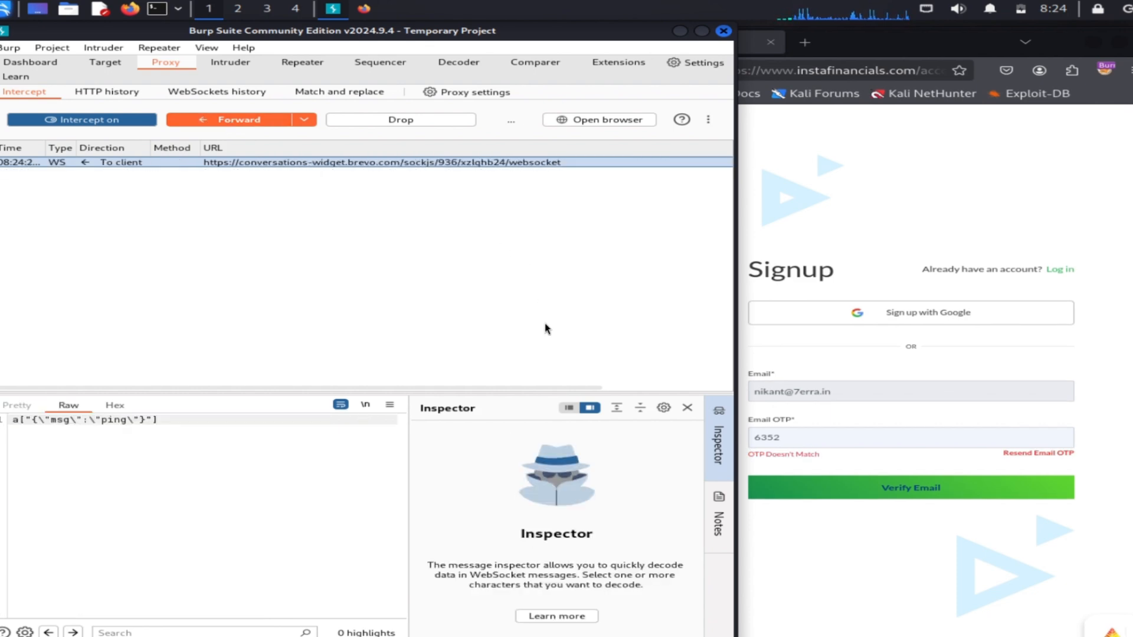
mouse_move(162, 232)
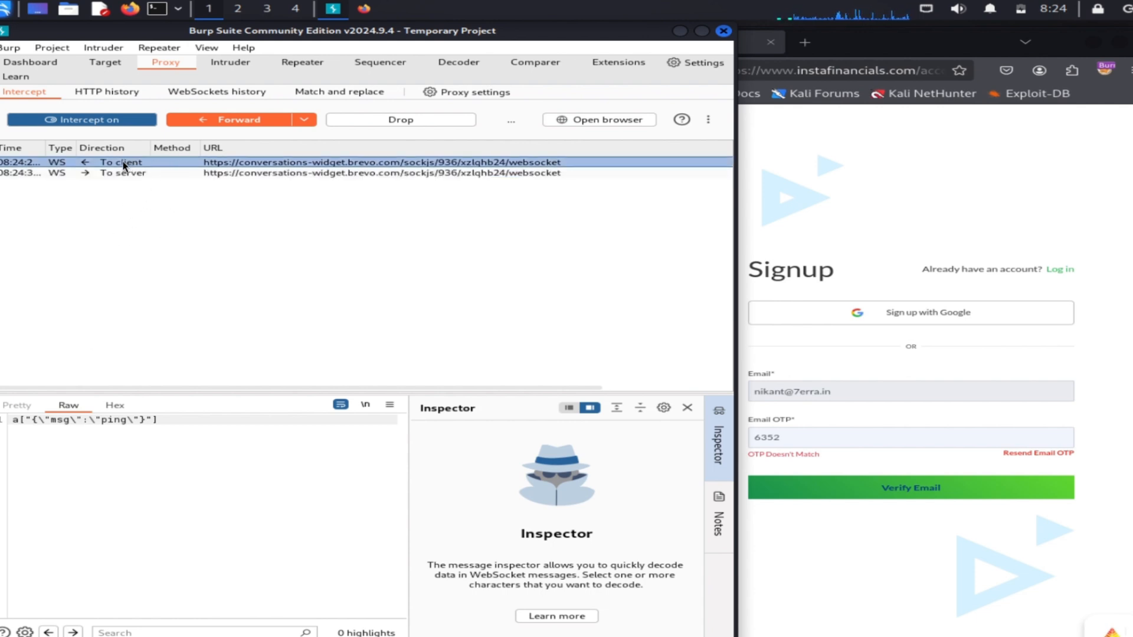
mouse_move(53, 215)
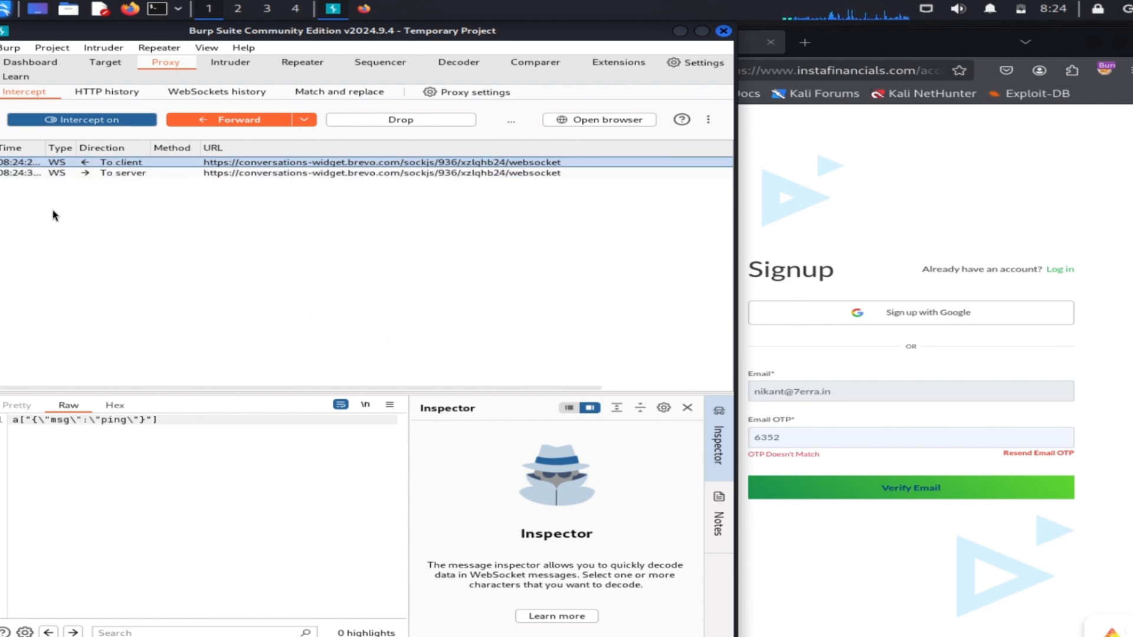
click(241, 120)
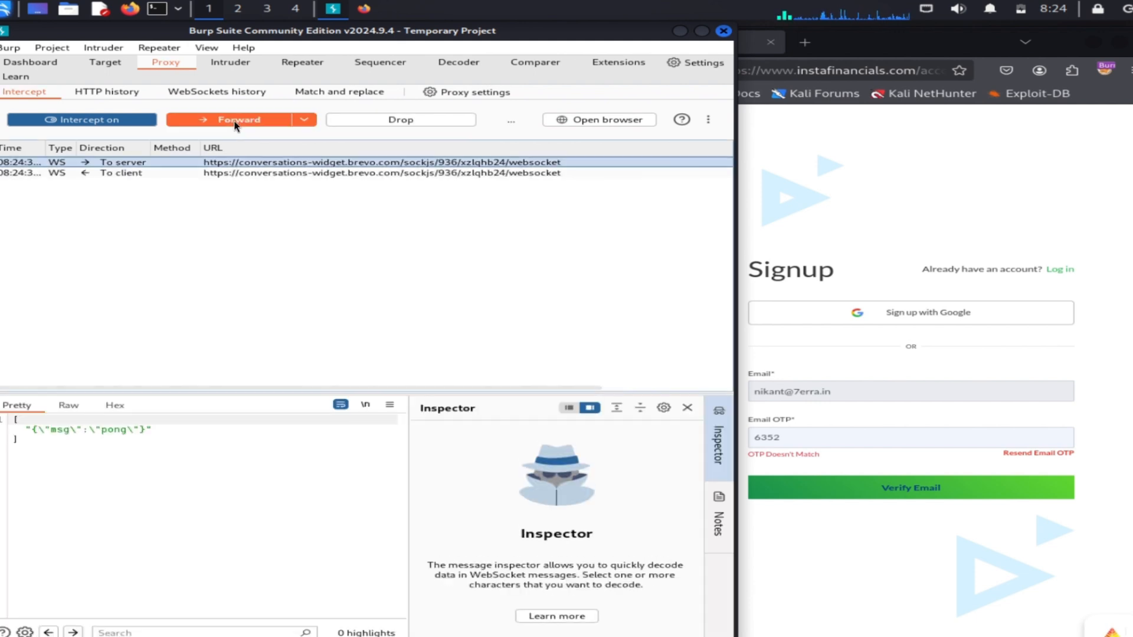
click(240, 119)
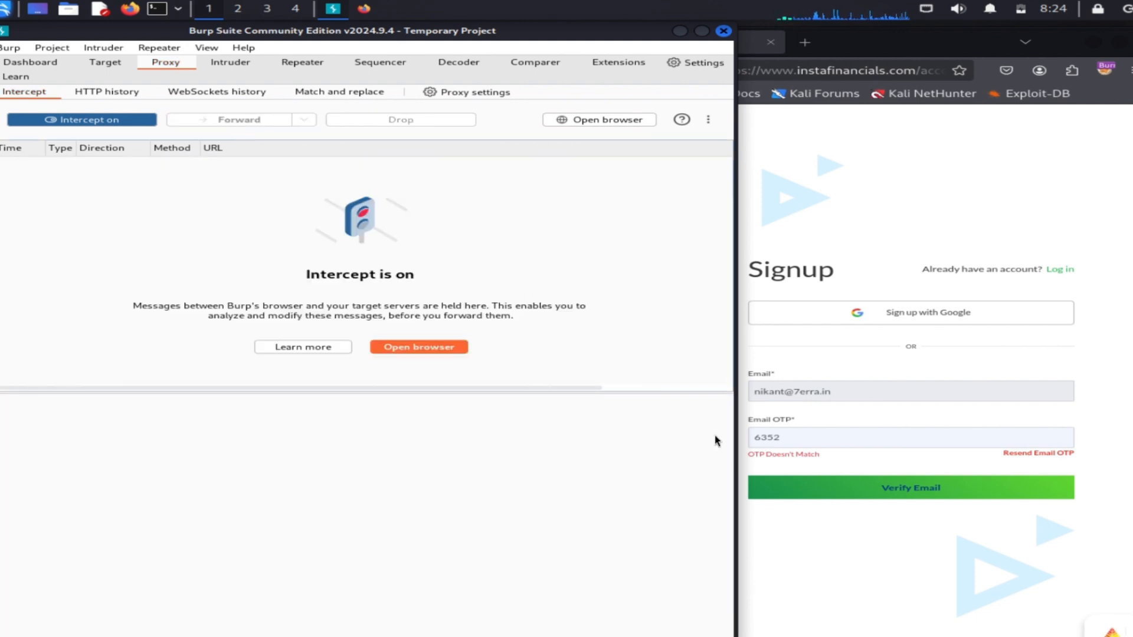
click(910, 488)
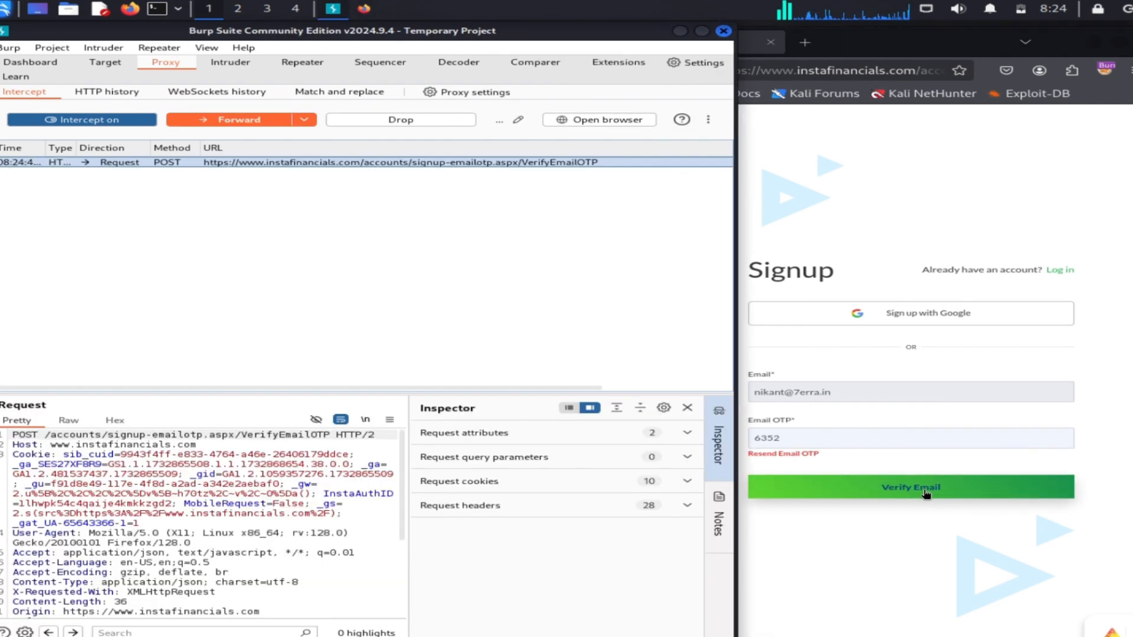
scroll(down, 3)
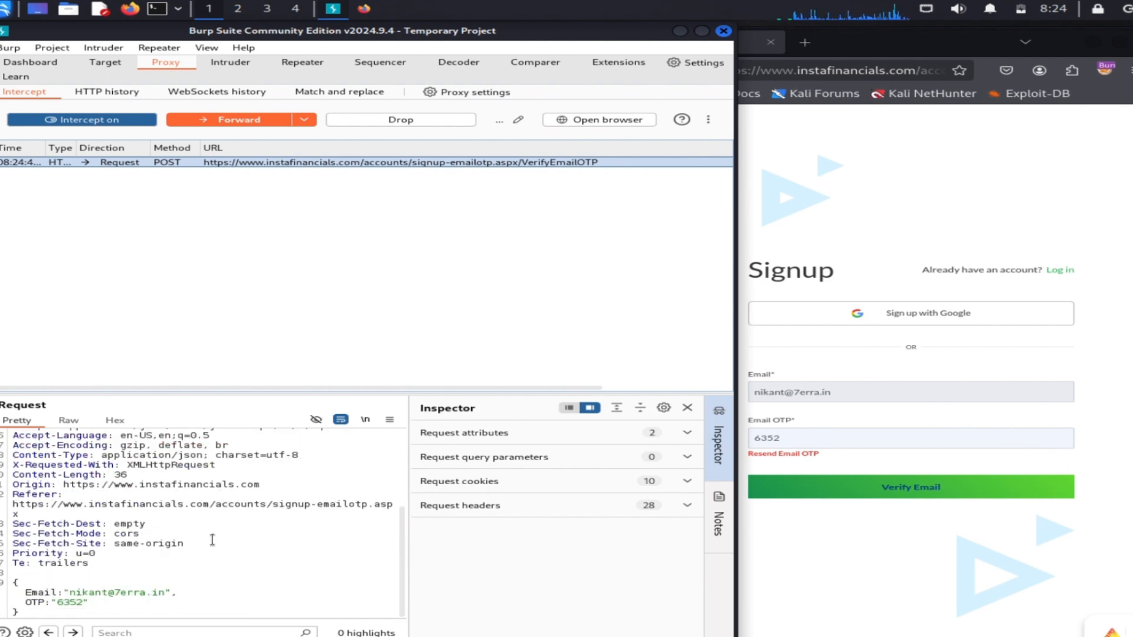
scroll(up, 3)
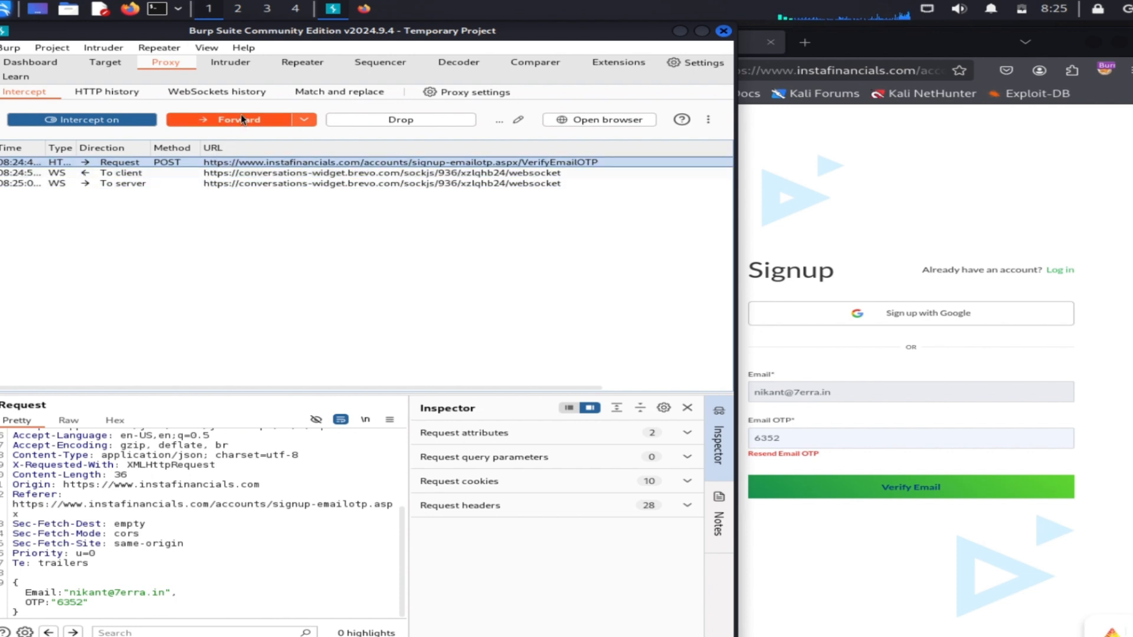
Step: Forward the OTP request and chat message until the d:2 response is held, then launch Mousepad
click(241, 119)
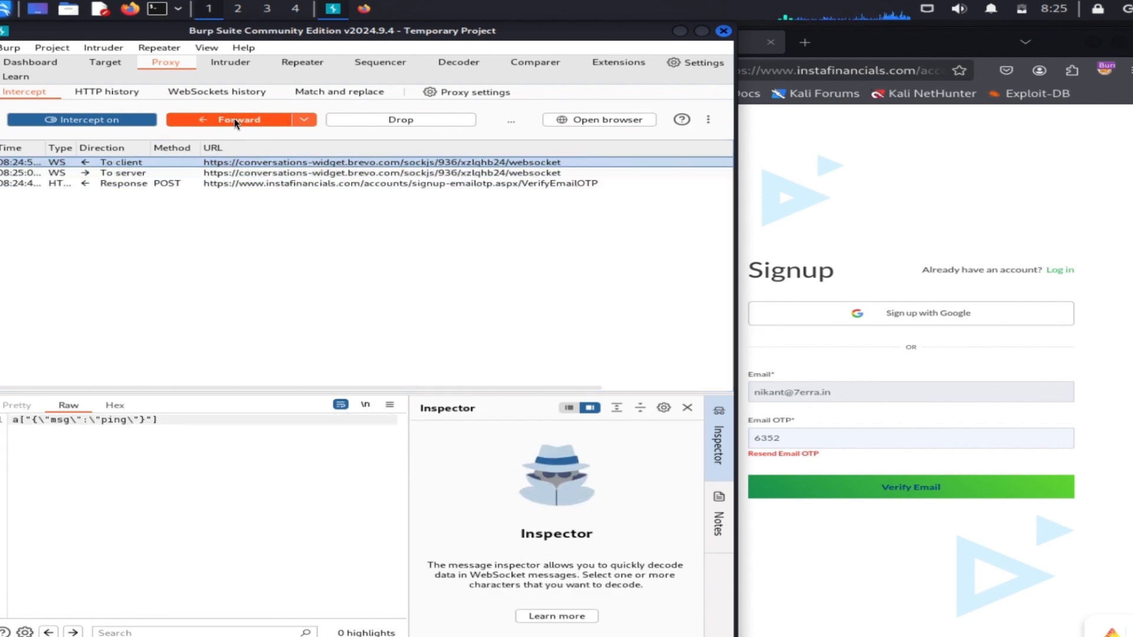
click(240, 120)
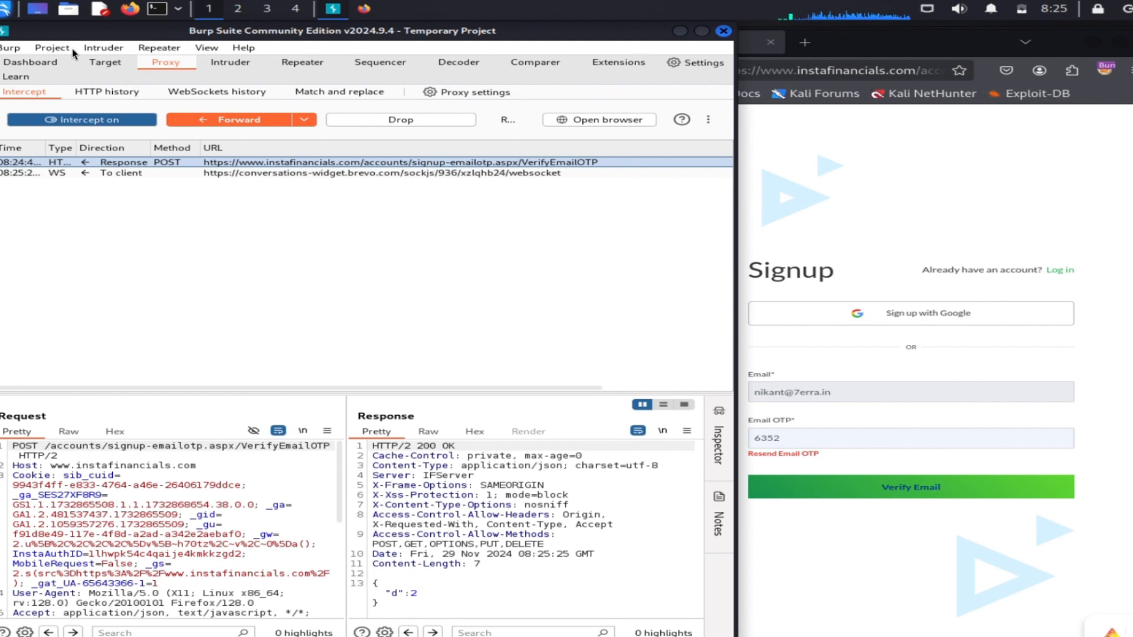
click(394, 8)
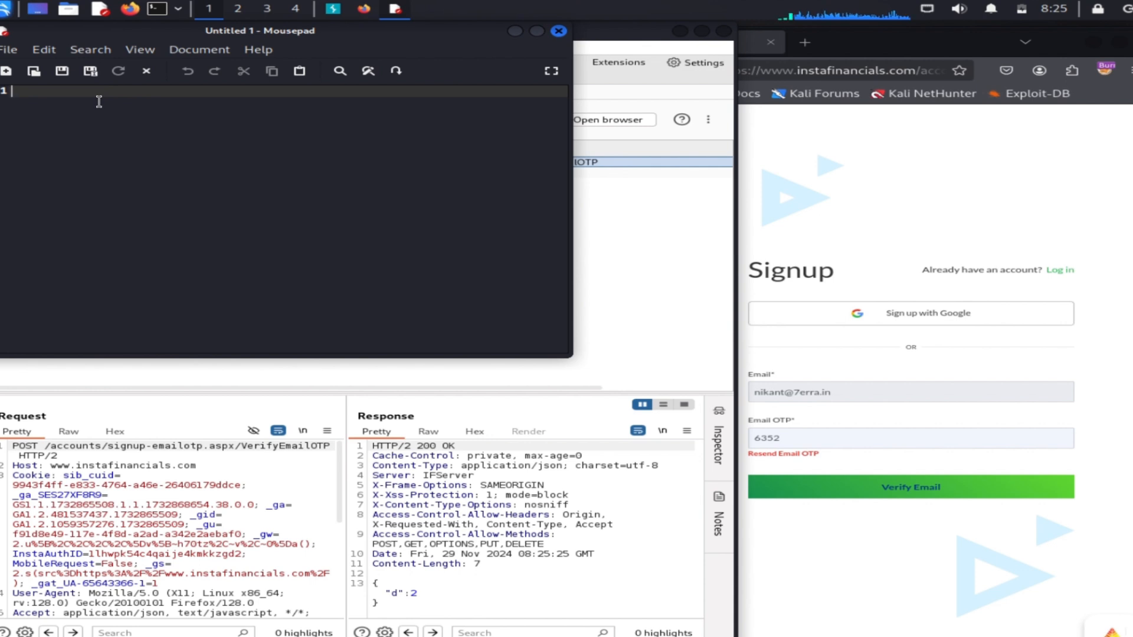
Step: Note 'response manipulation!!!' and that a written failure should be changed to success
text(respo)
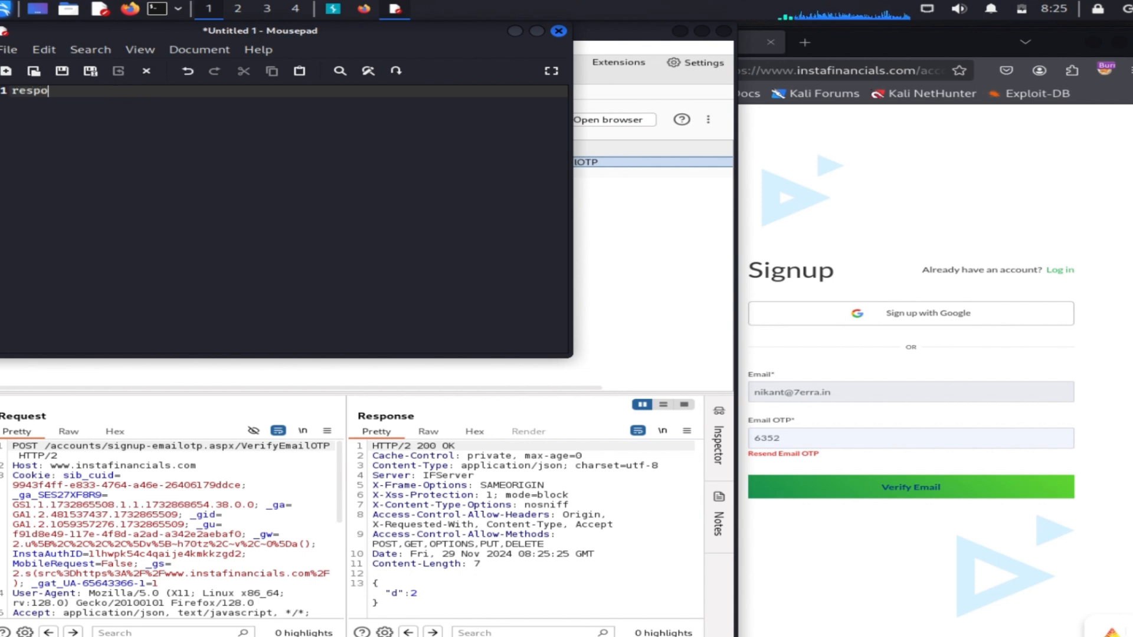
text(nse manipu)
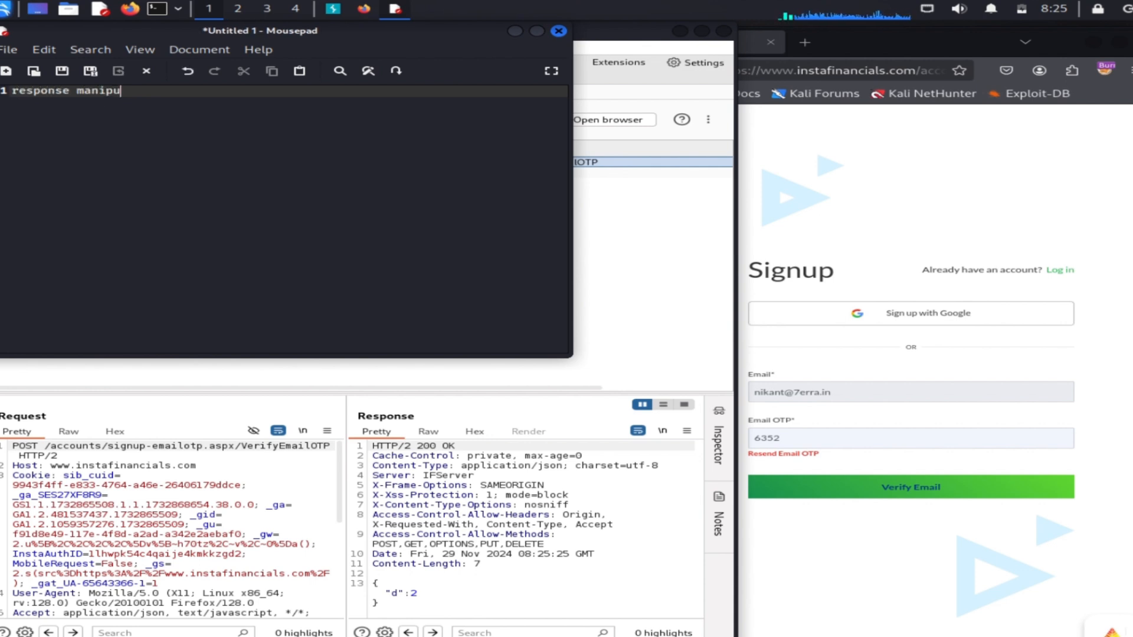
text(lation!!!)
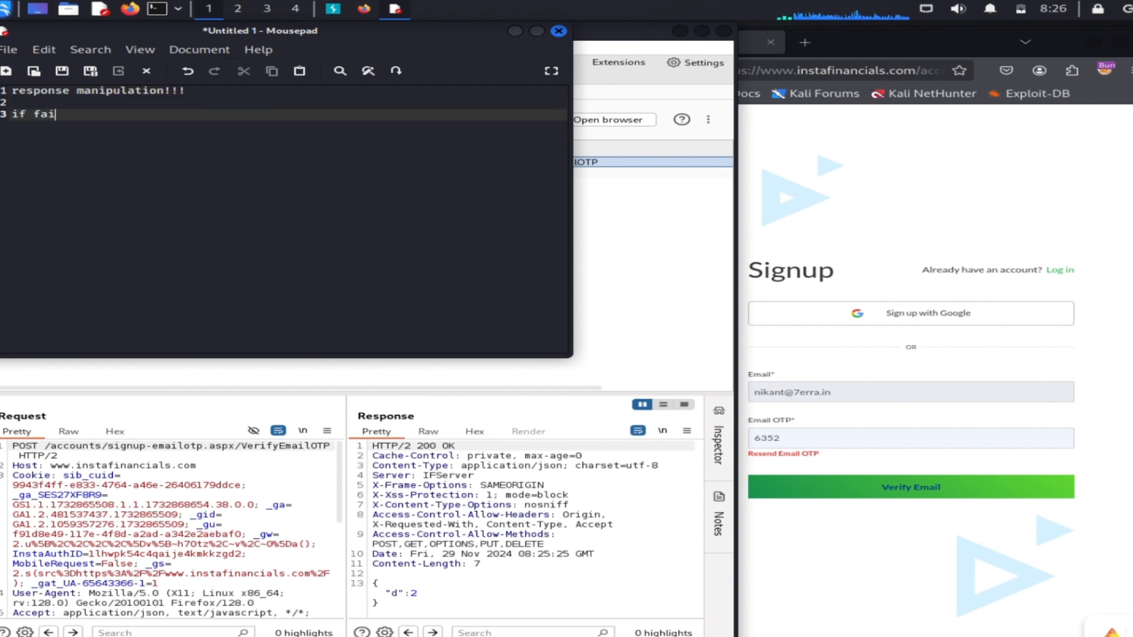
text(lure)
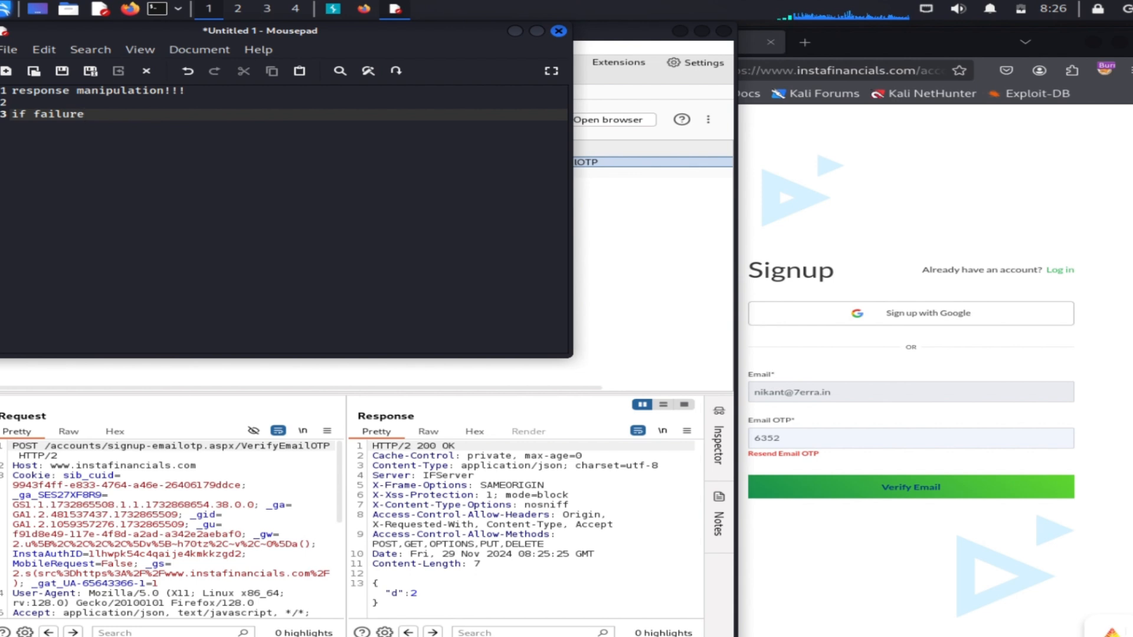
text(is writt)
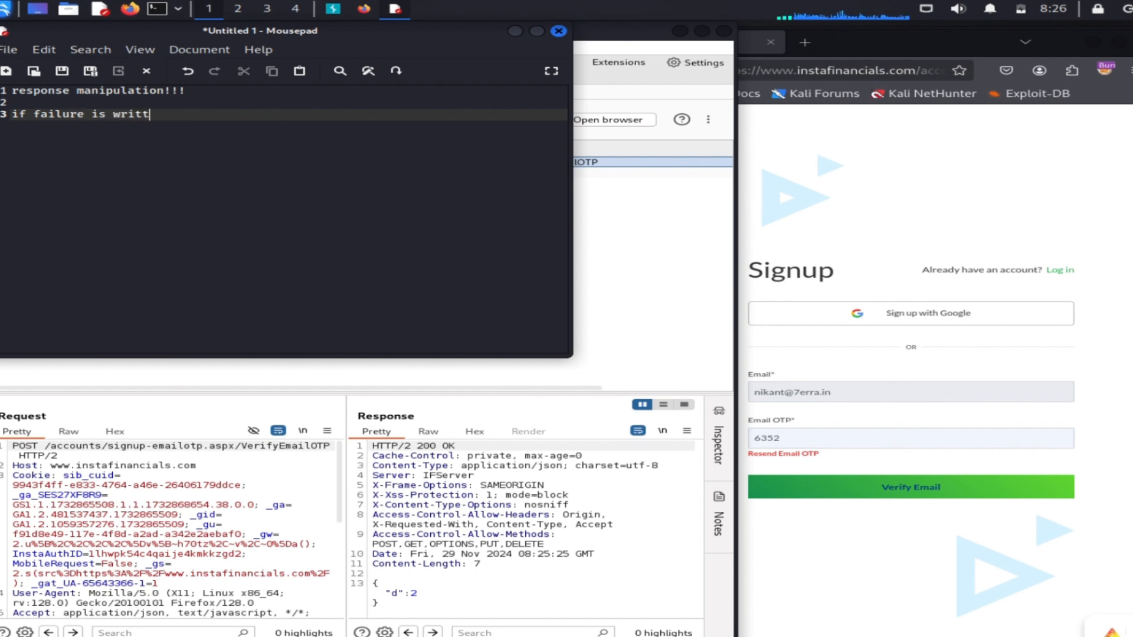
text(en, yo)
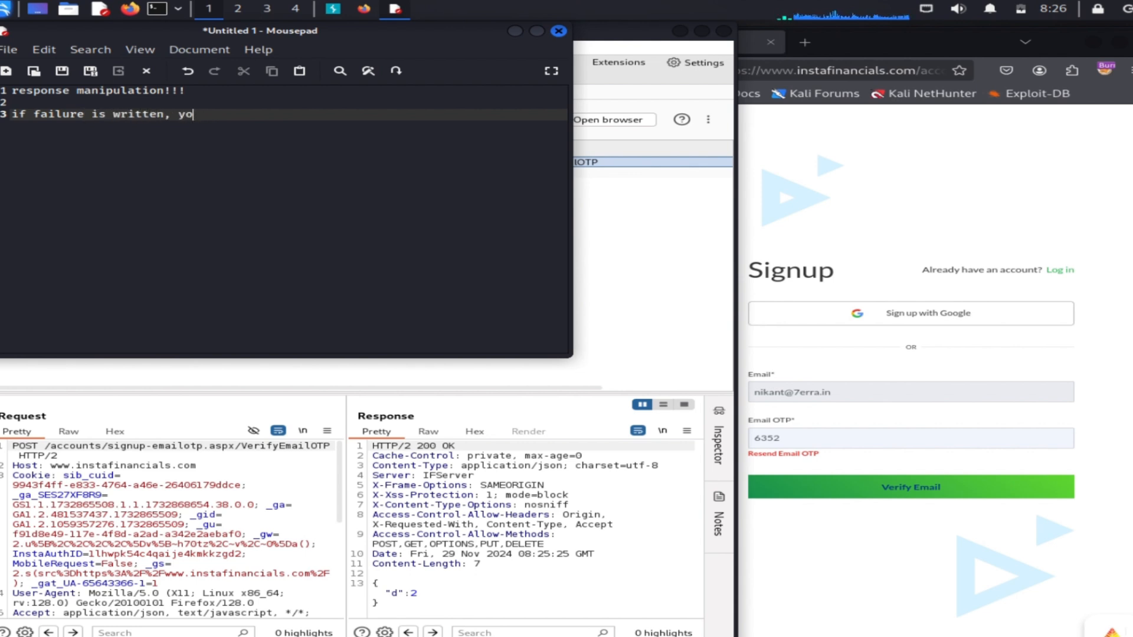
text(u change it to)
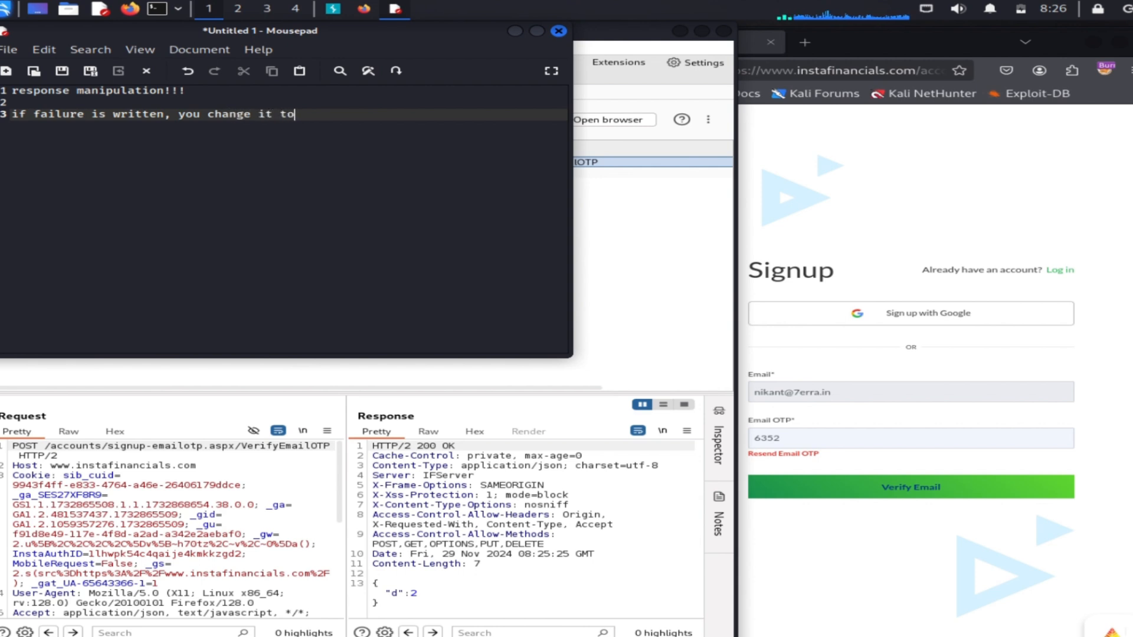
text(success)
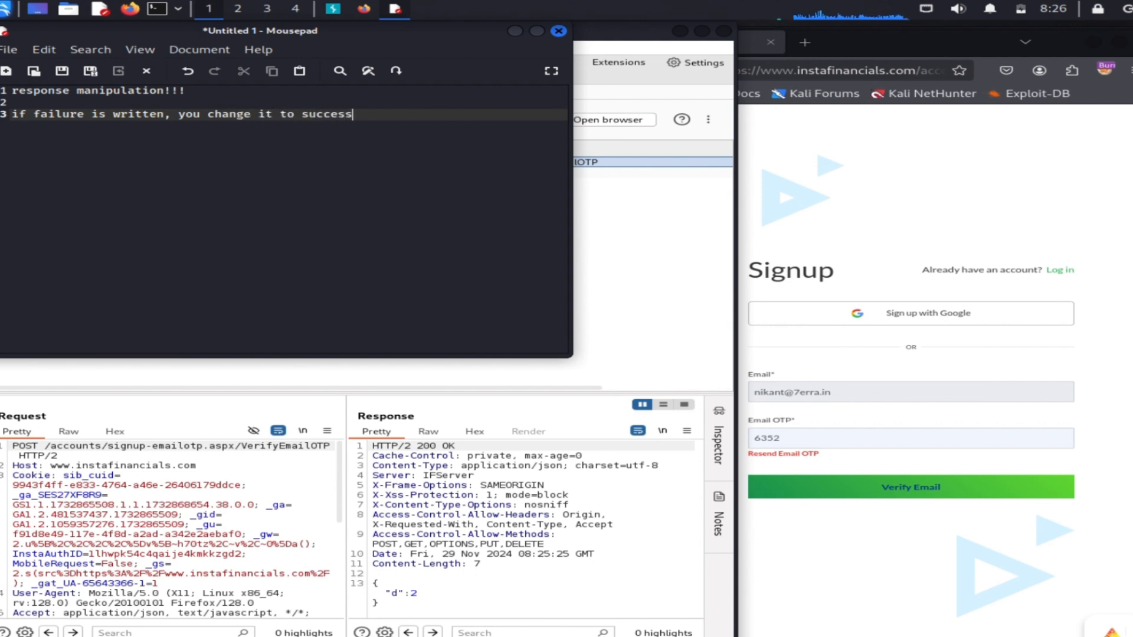
text(.)
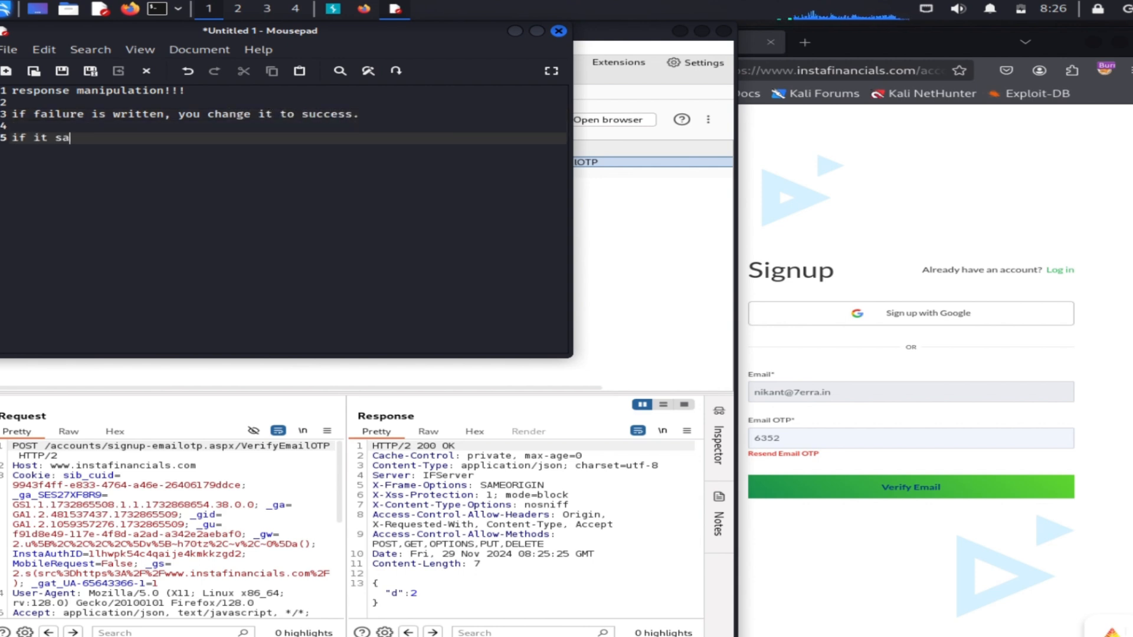
Step: Note that a 2 becomes 1 and a 1 becomes 0, then close the notes
text(ys 2)
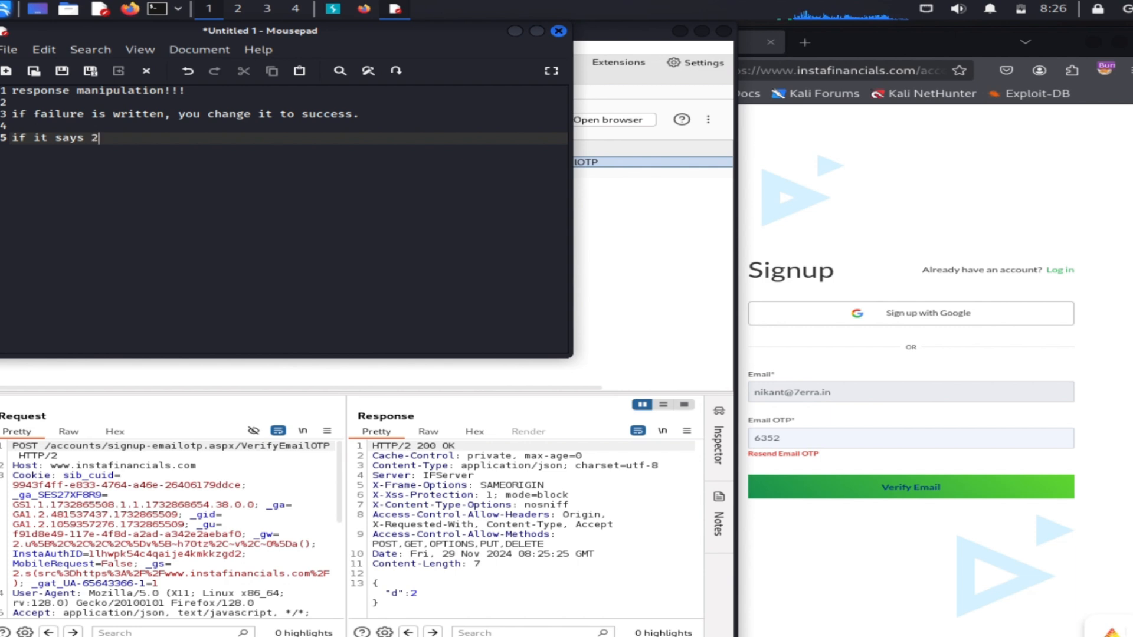
text(change it to 1)
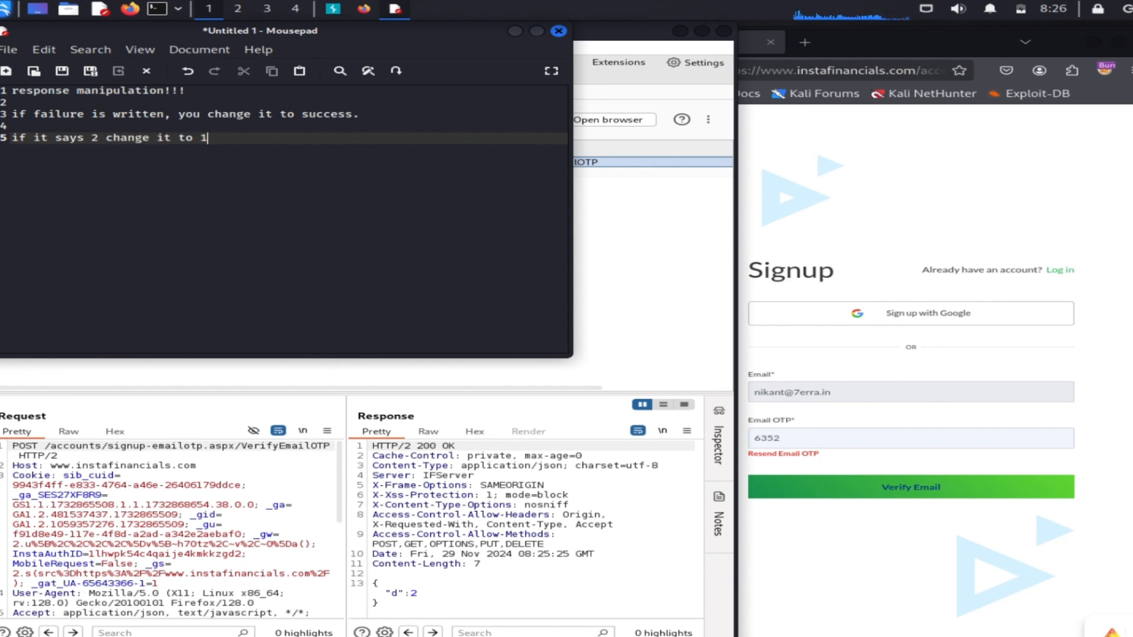
key(Return)
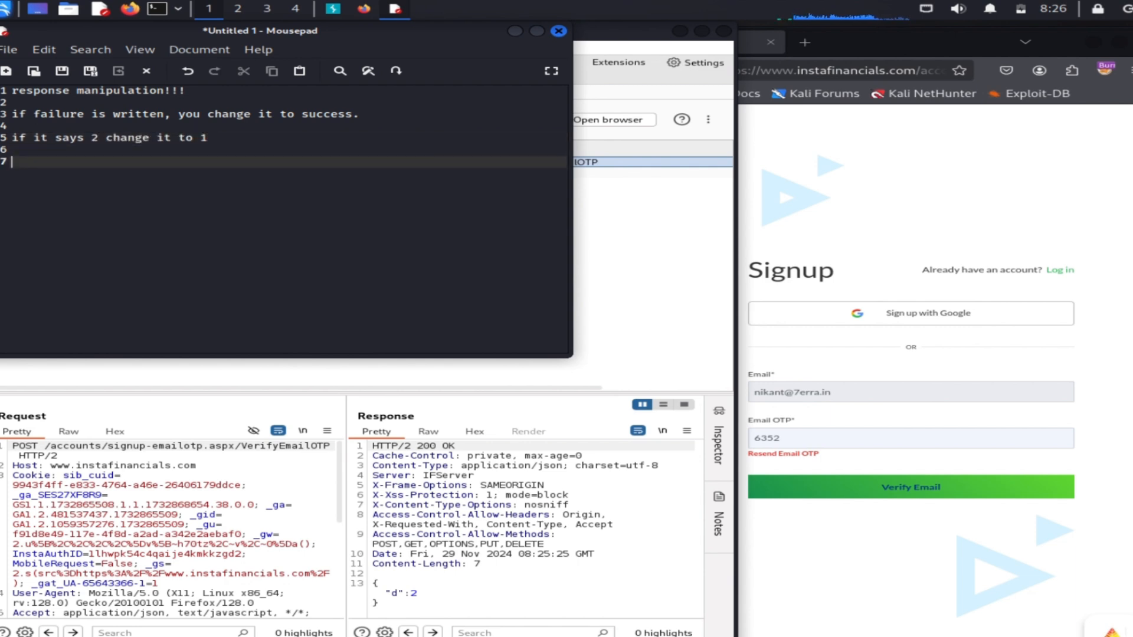
text(if it saYS 1)
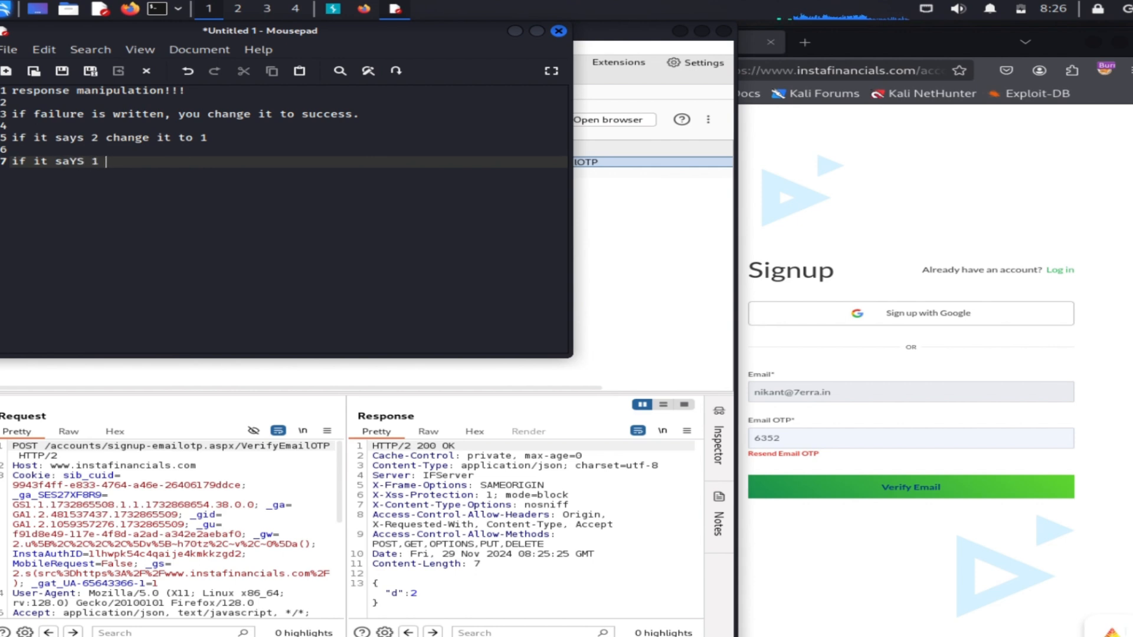
text(CHANGE I)
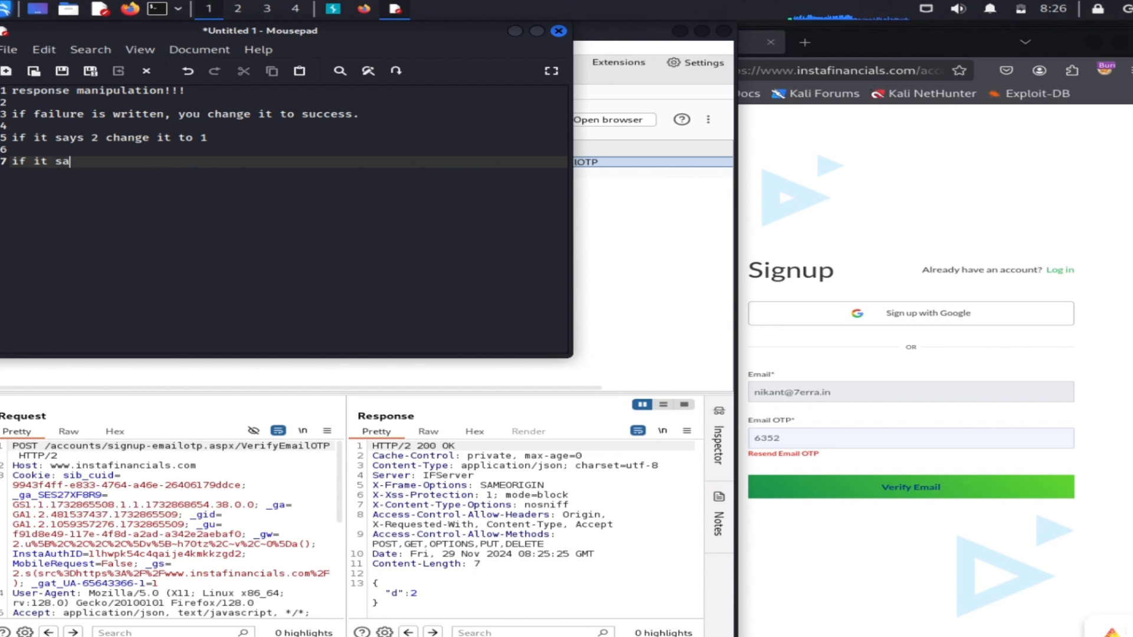
text(ys 1,)
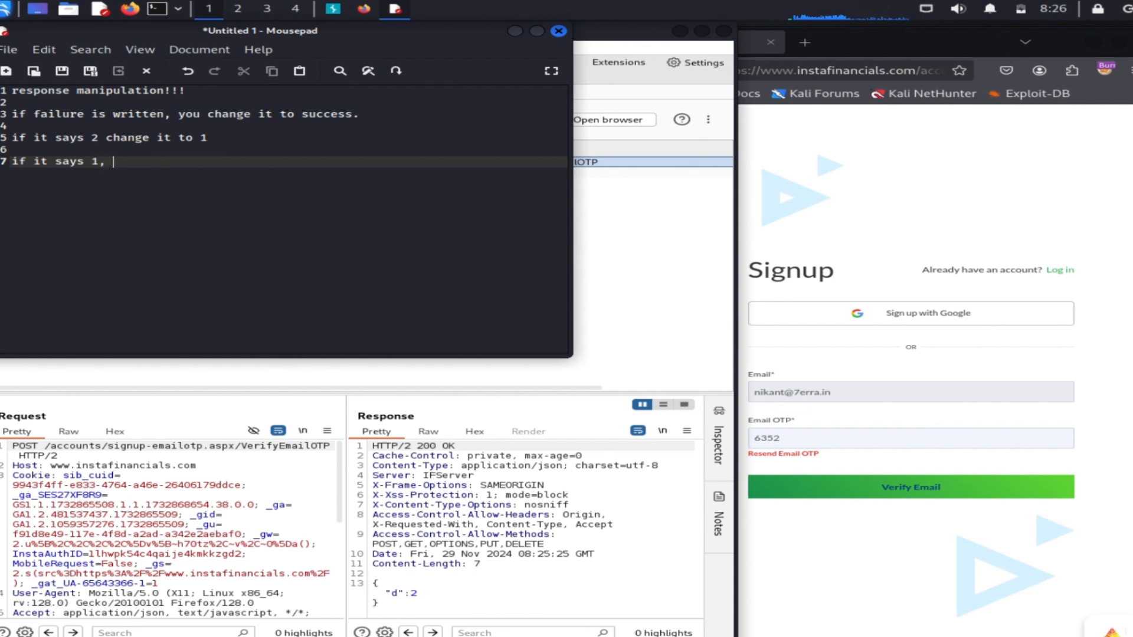
text(change it to)
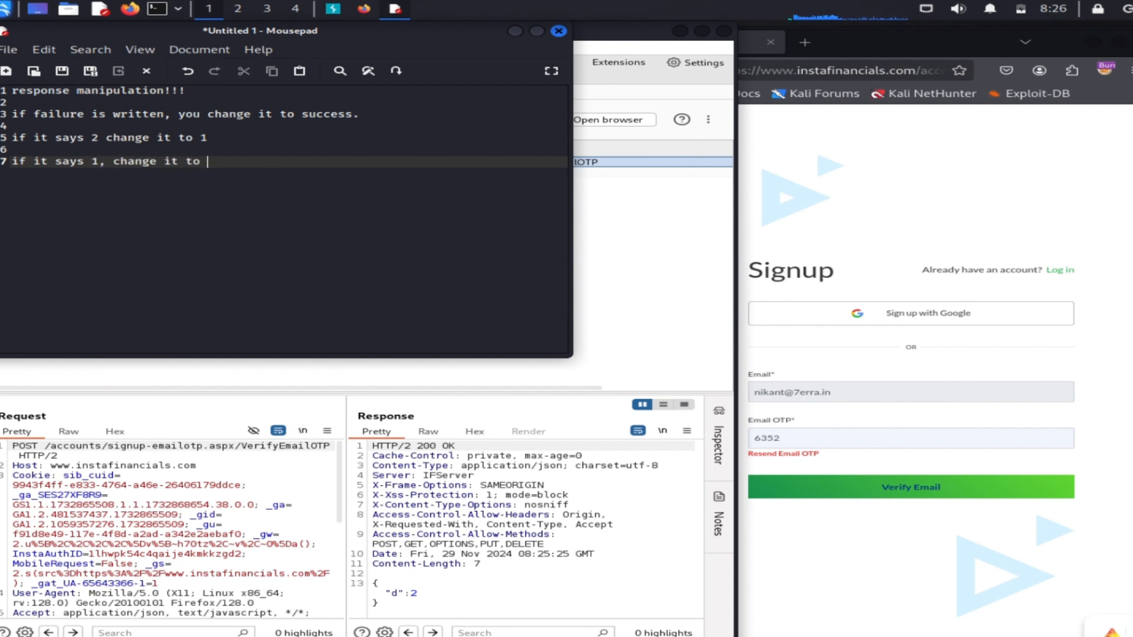
text(0.)
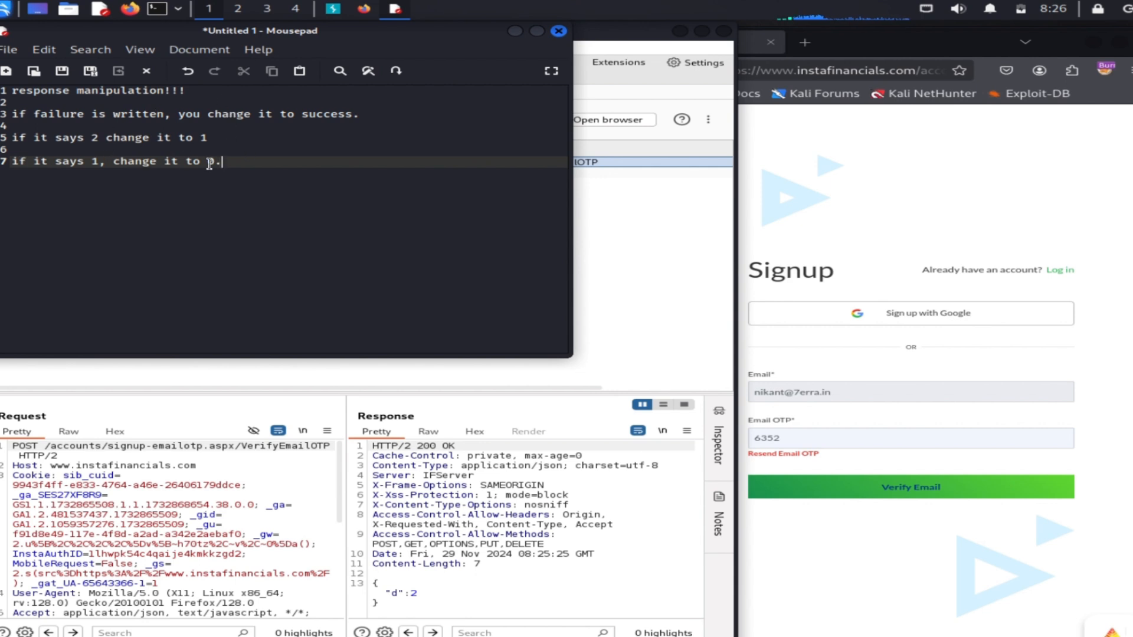
text(0)
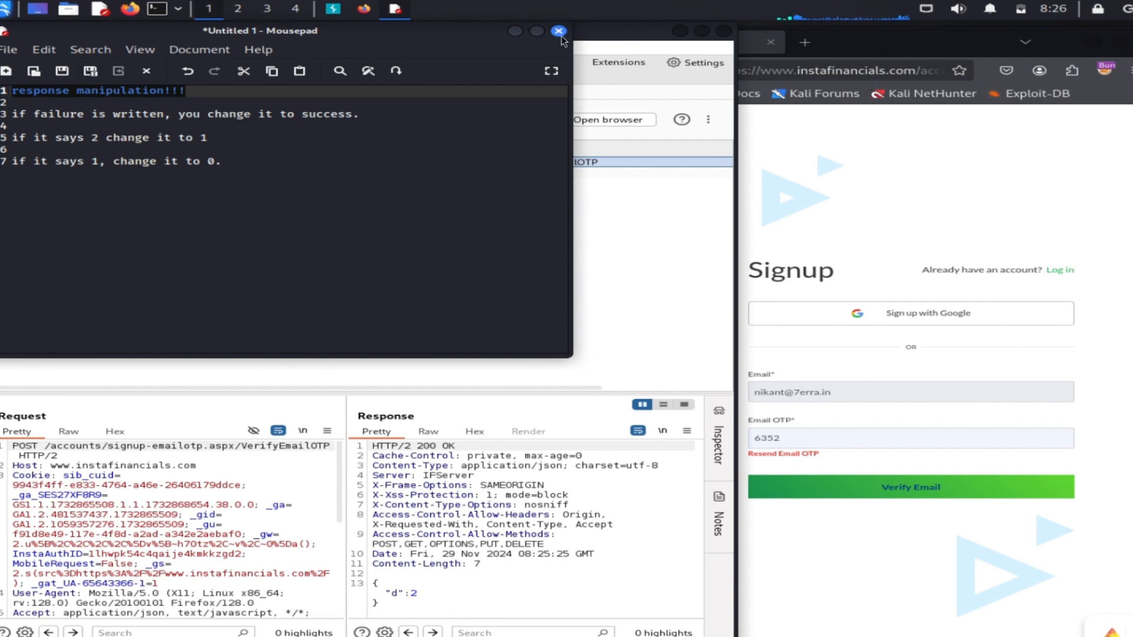
click(558, 30)
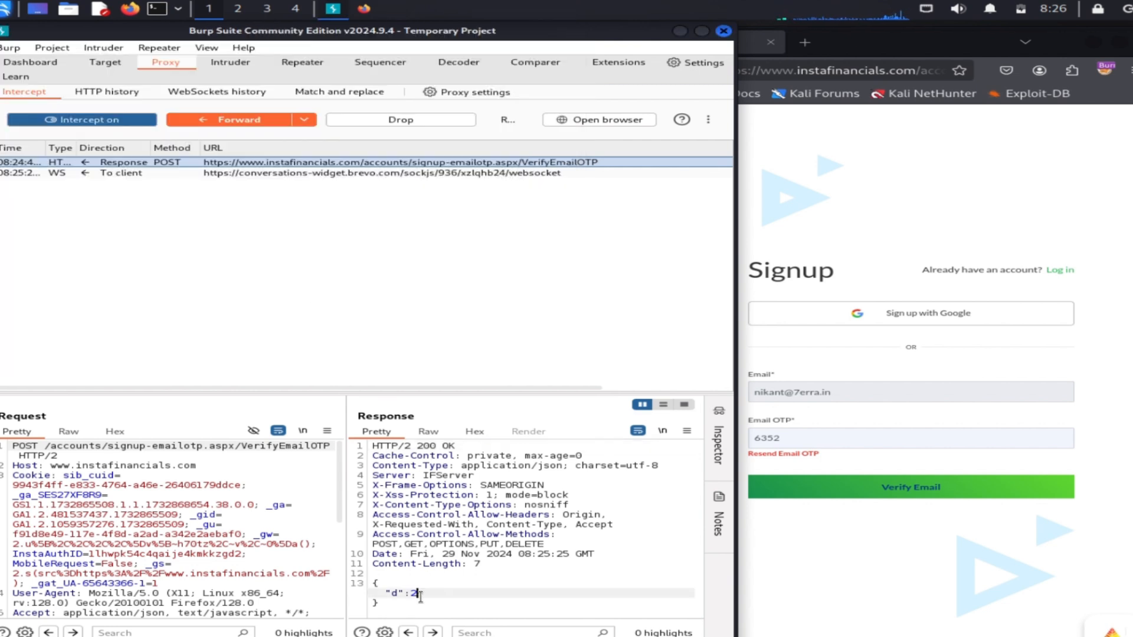
Step: Change the held verification response to "d":1 and forward it to the browser
text(1)
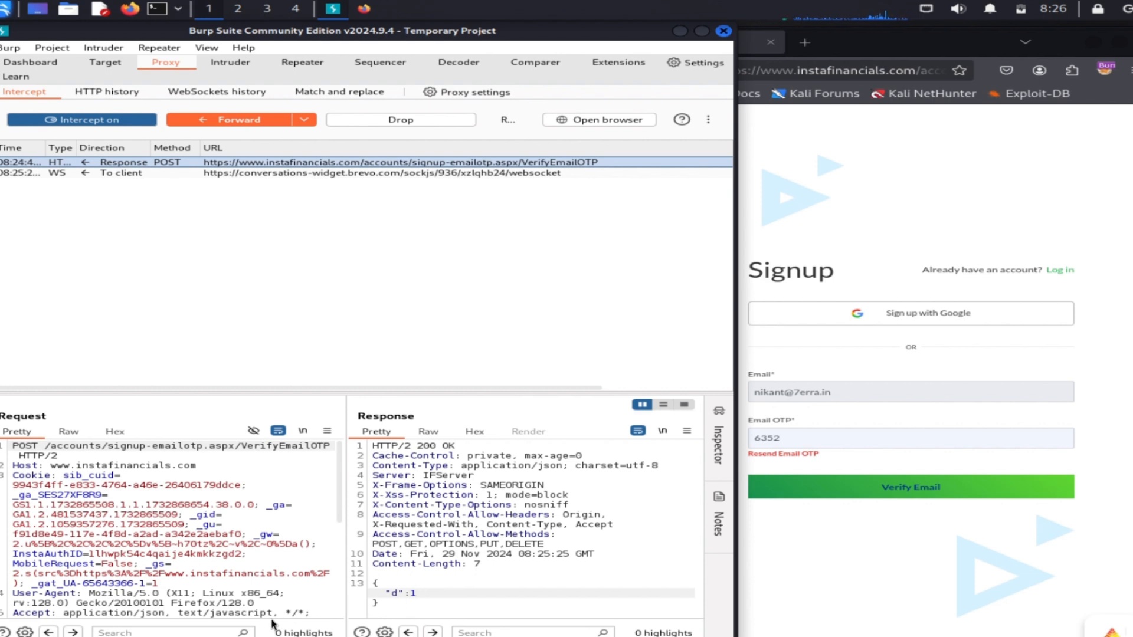
click(417, 592)
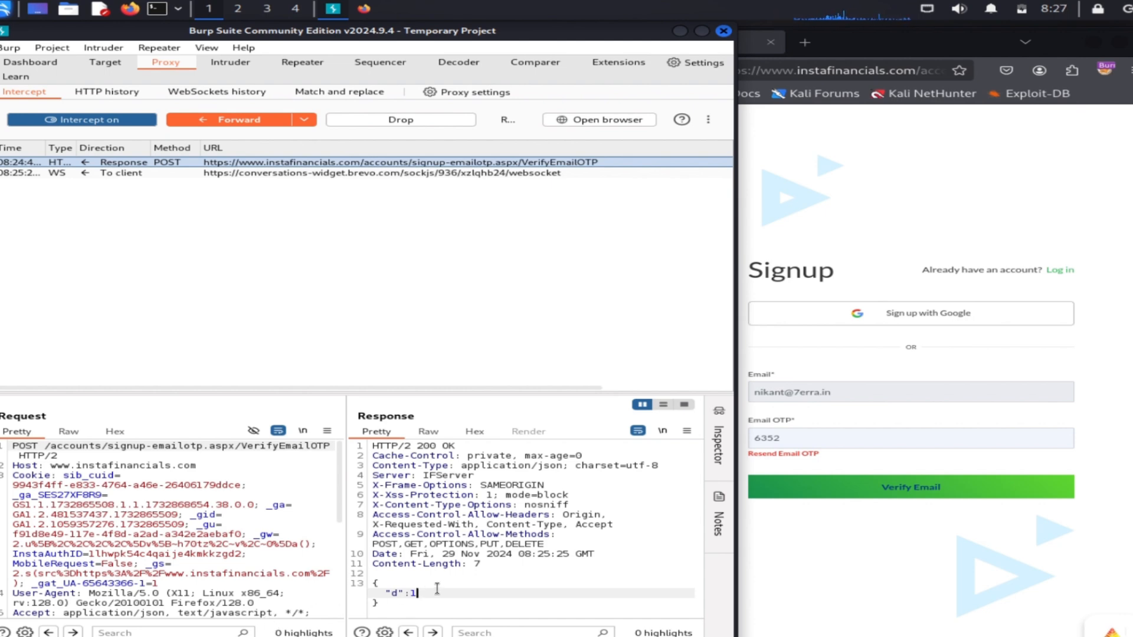
mouse_move(240, 119)
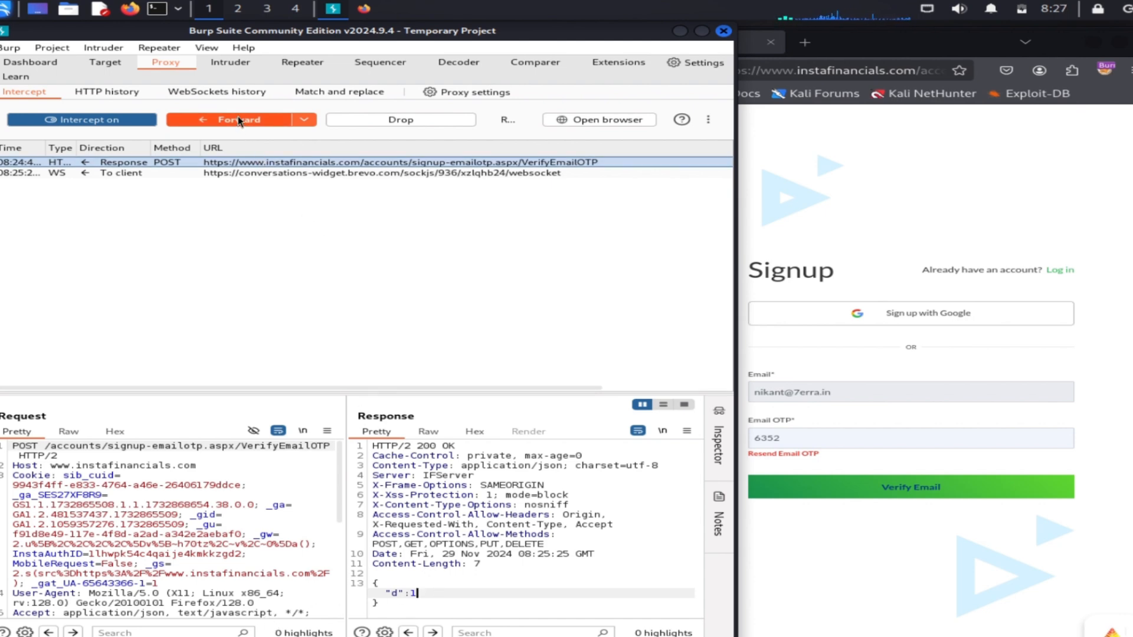
click(239, 119)
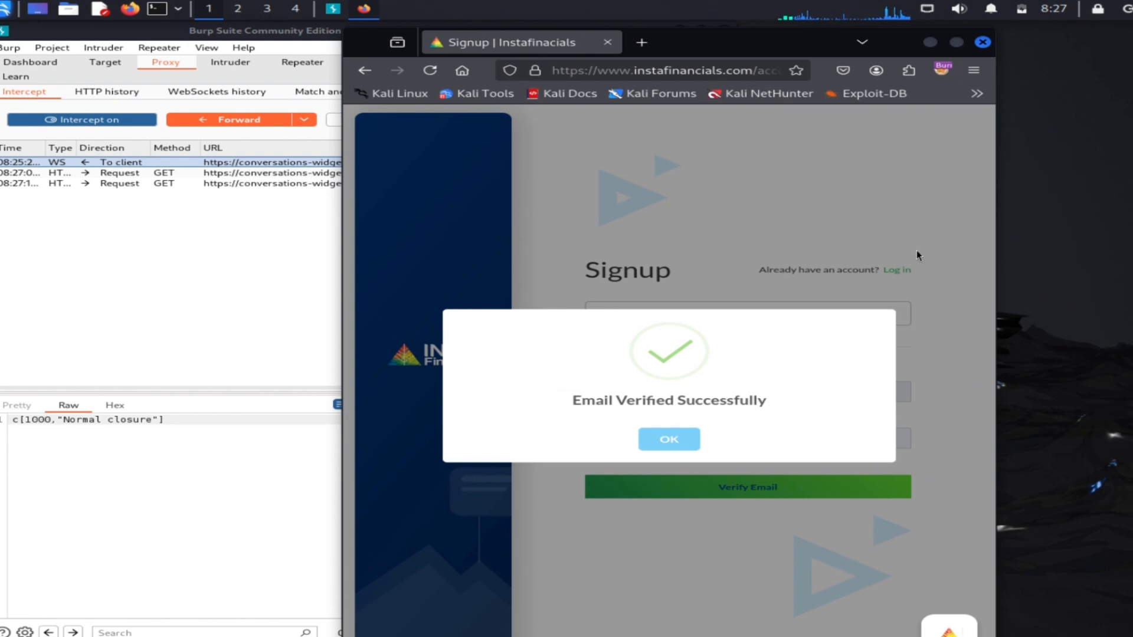
mouse_move(260, 354)
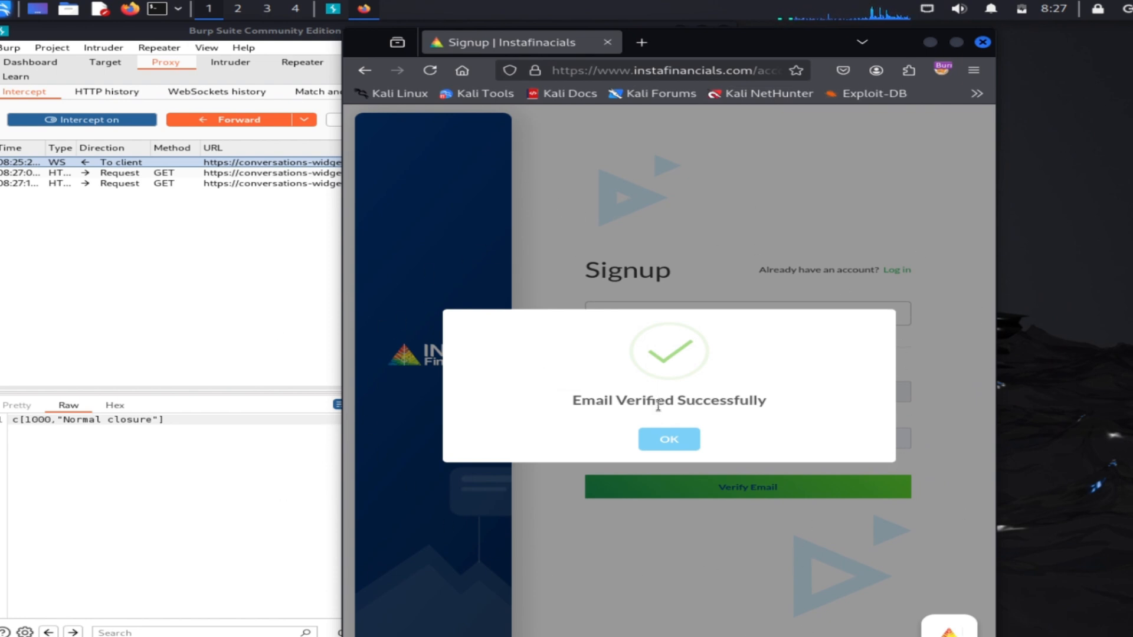
mouse_move(656, 414)
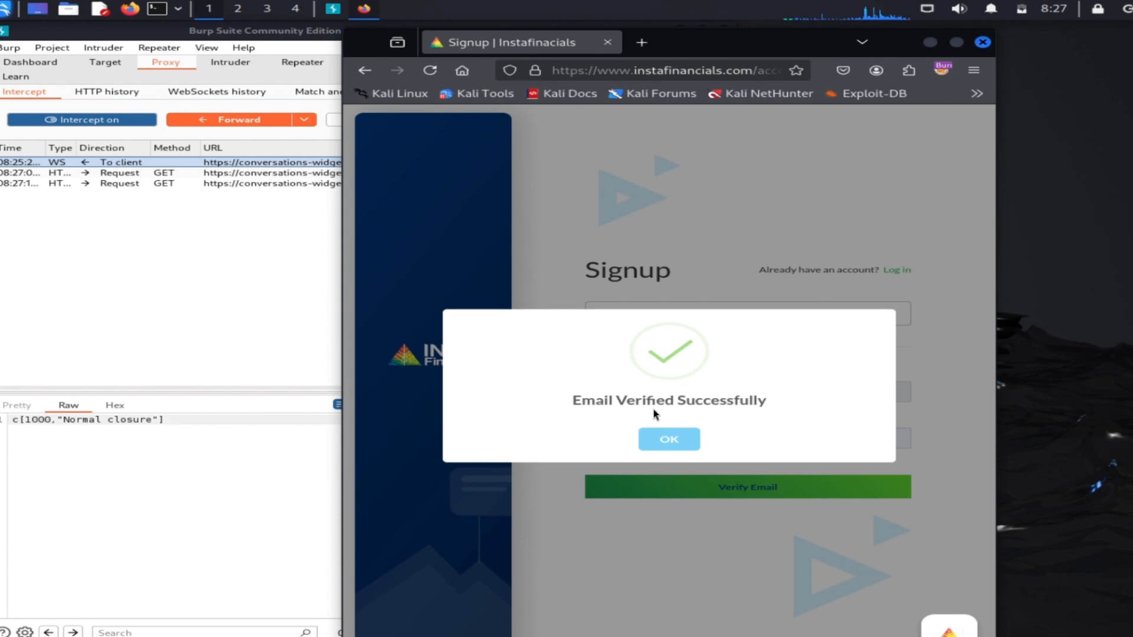